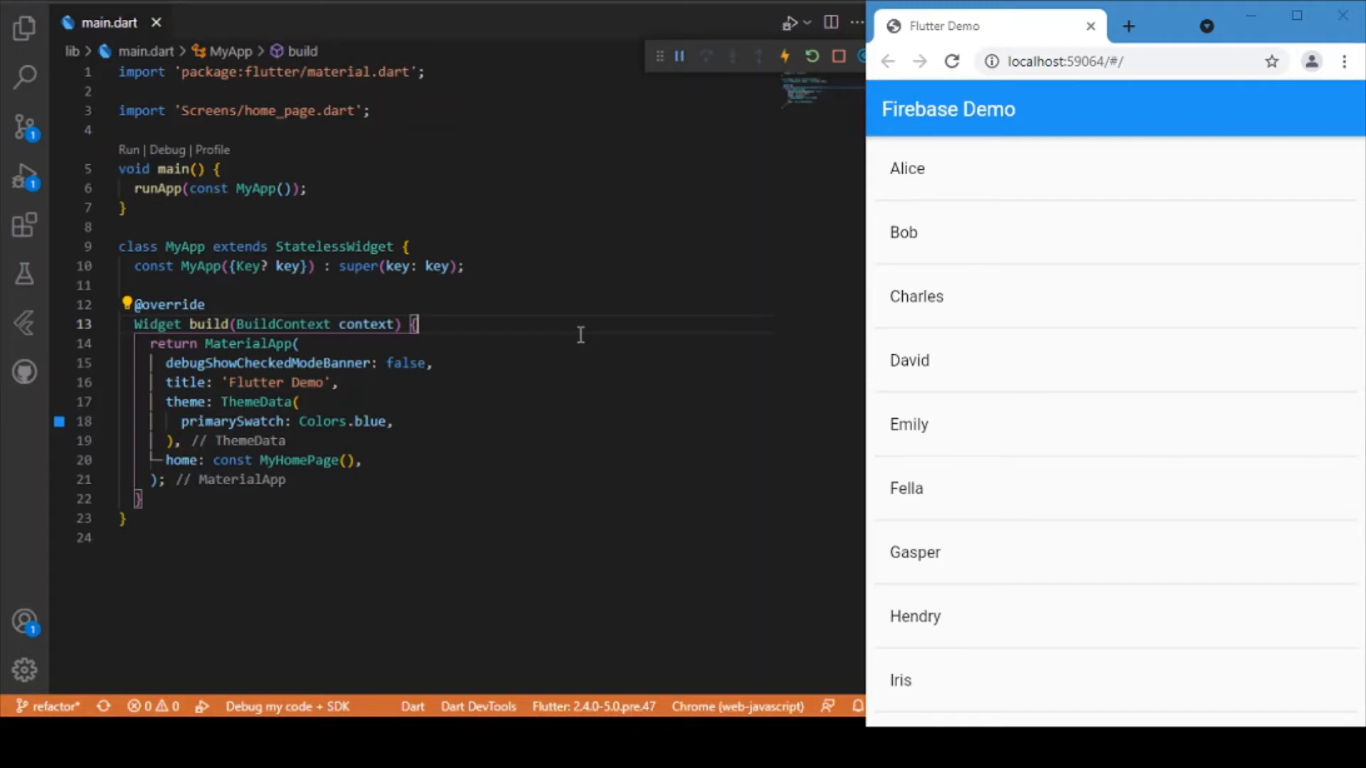
# Check pubspec.yaml lists the shimmer dependency, then return to main.dart
pyautogui.click(810, 56)
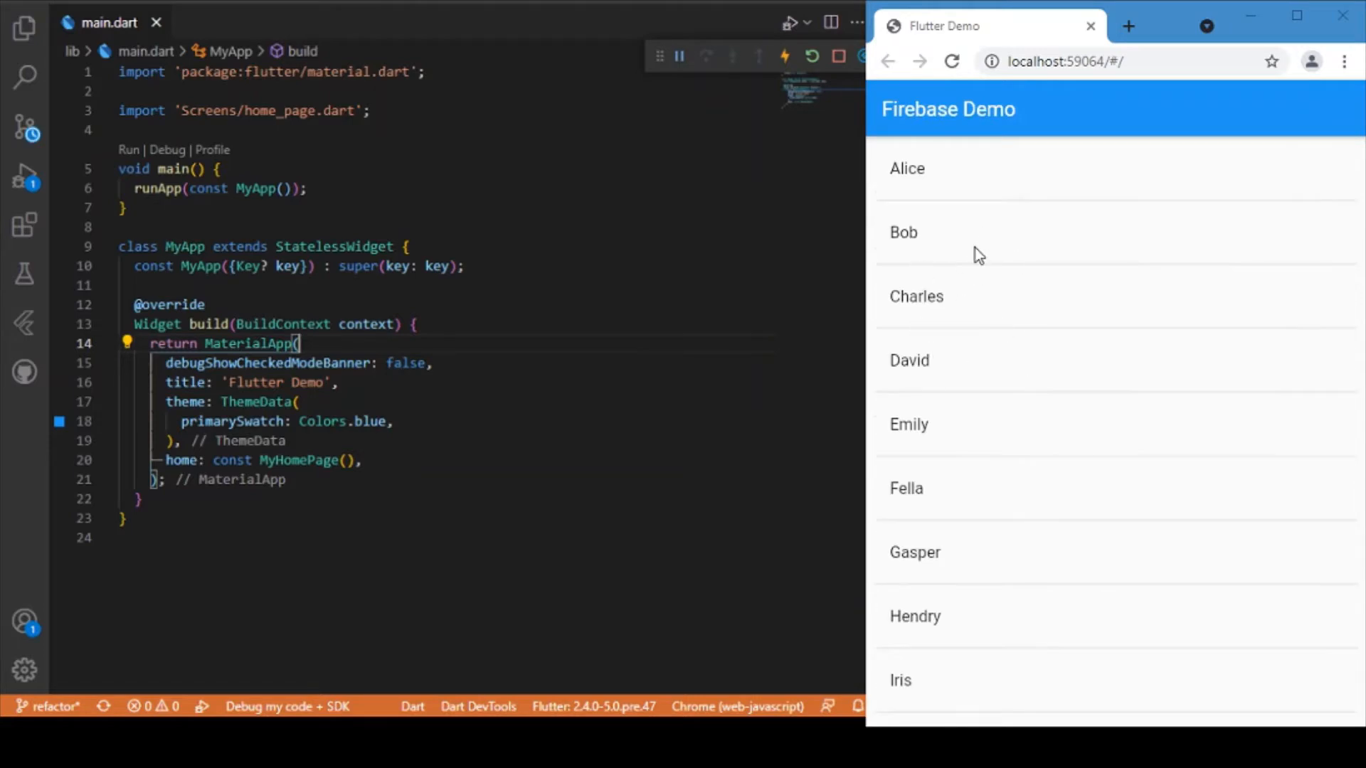
pyautogui.moveTo(958, 435)
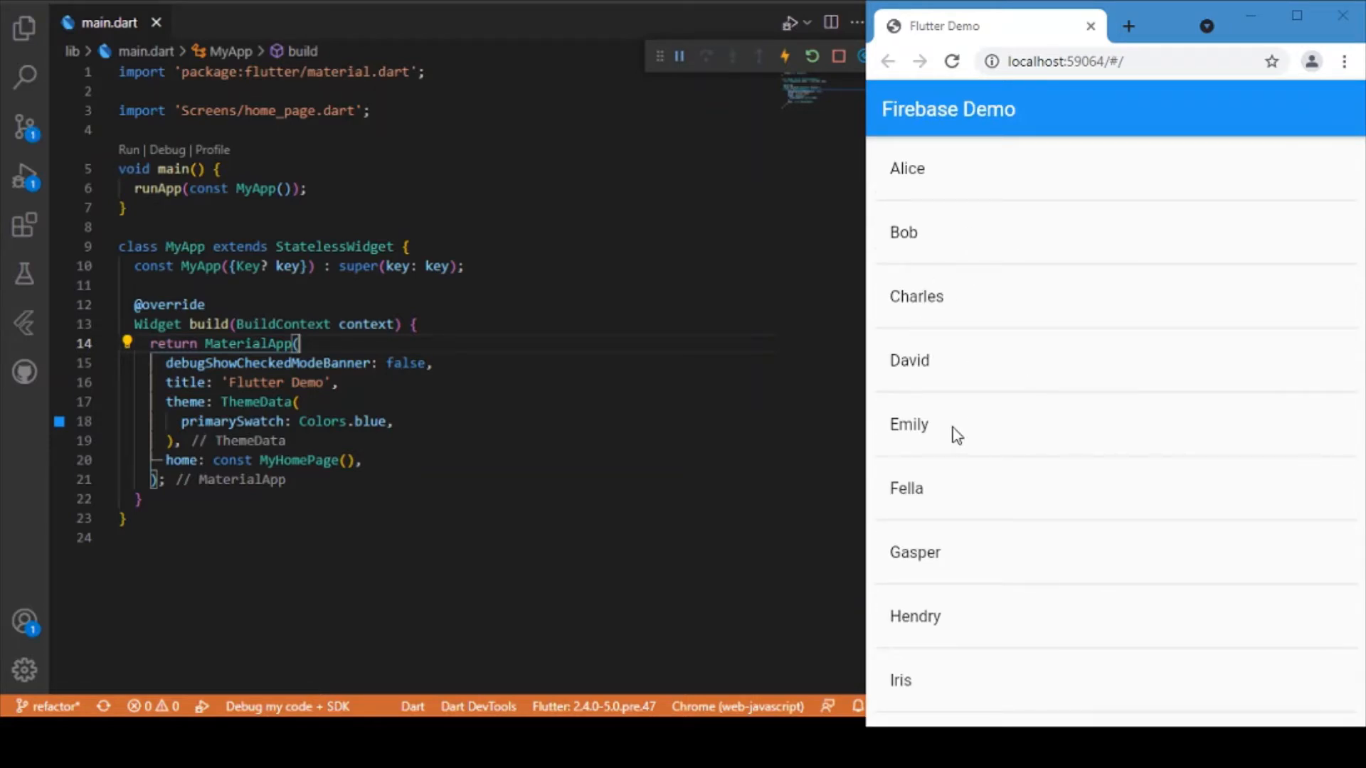
pyautogui.scroll(-3)
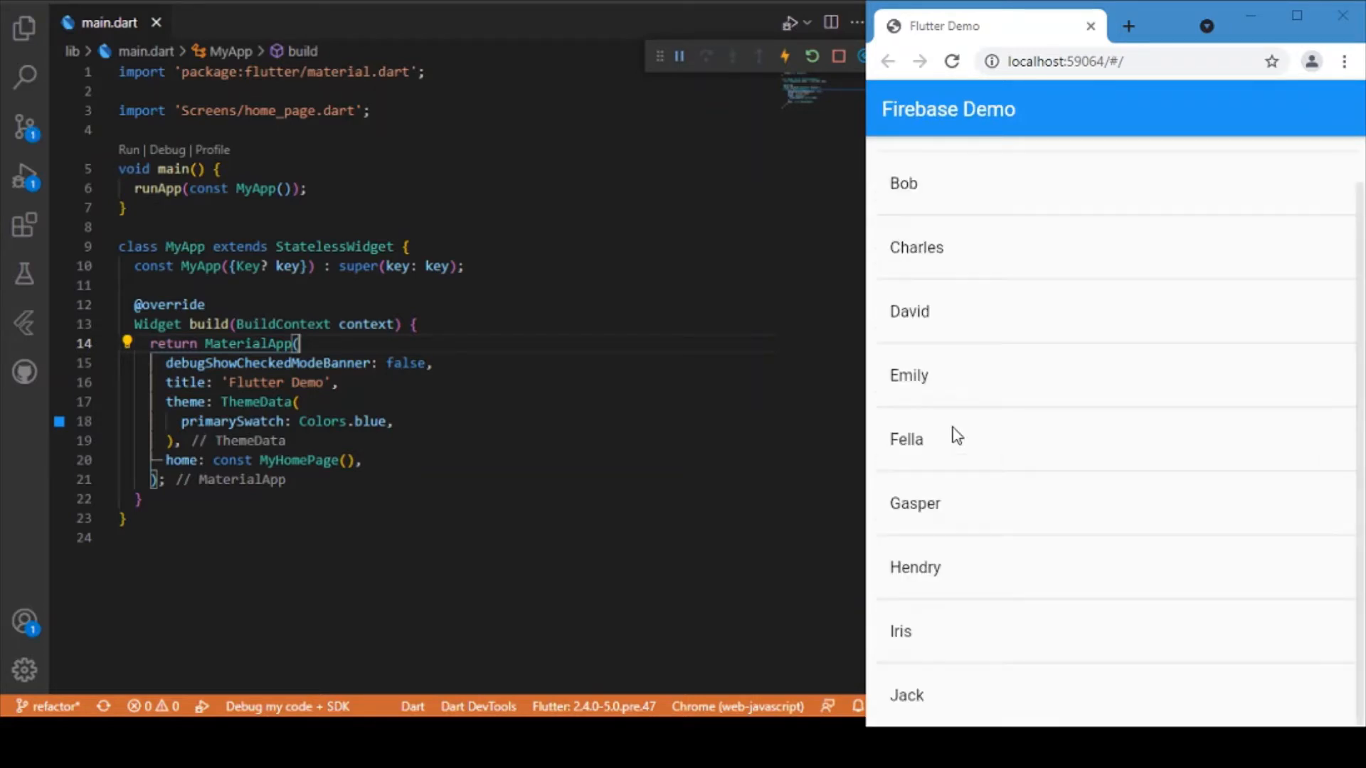
pyautogui.scroll(3)
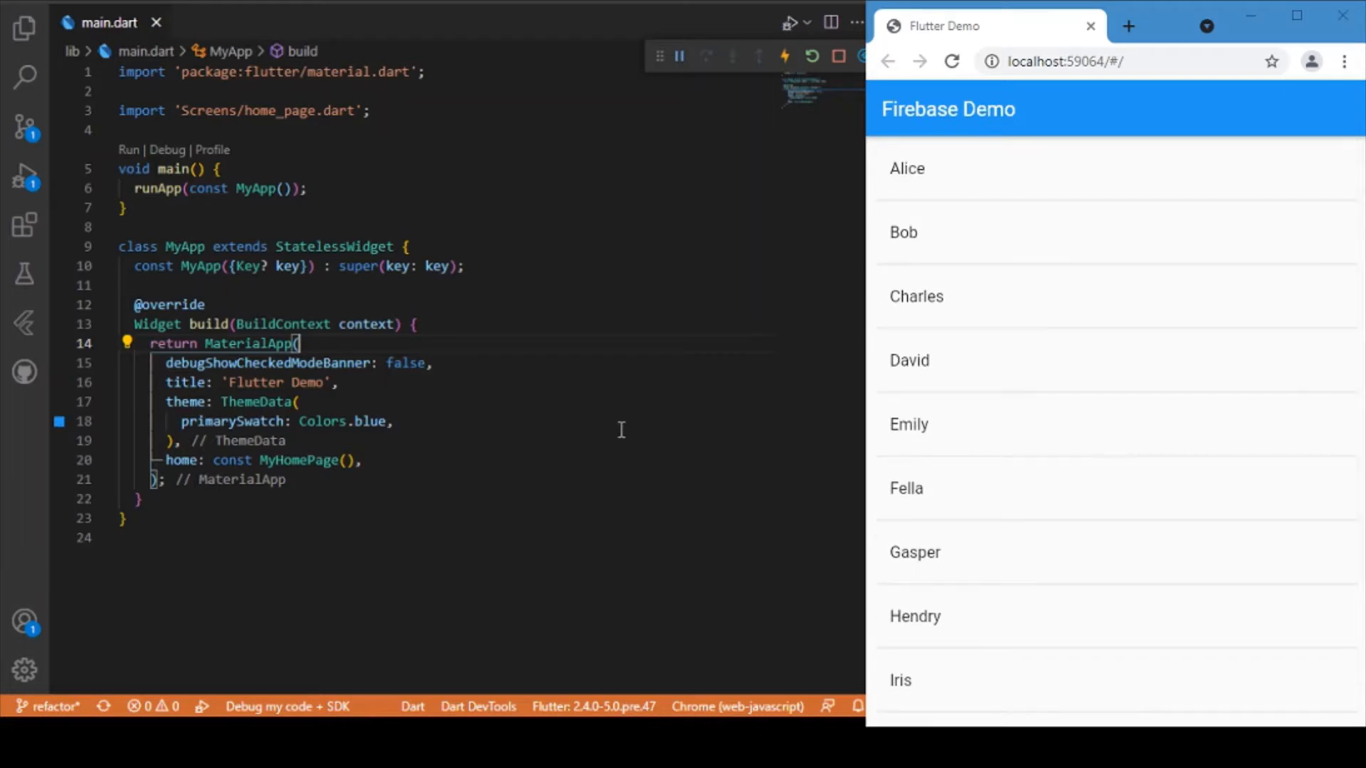
pyautogui.moveTo(916, 372)
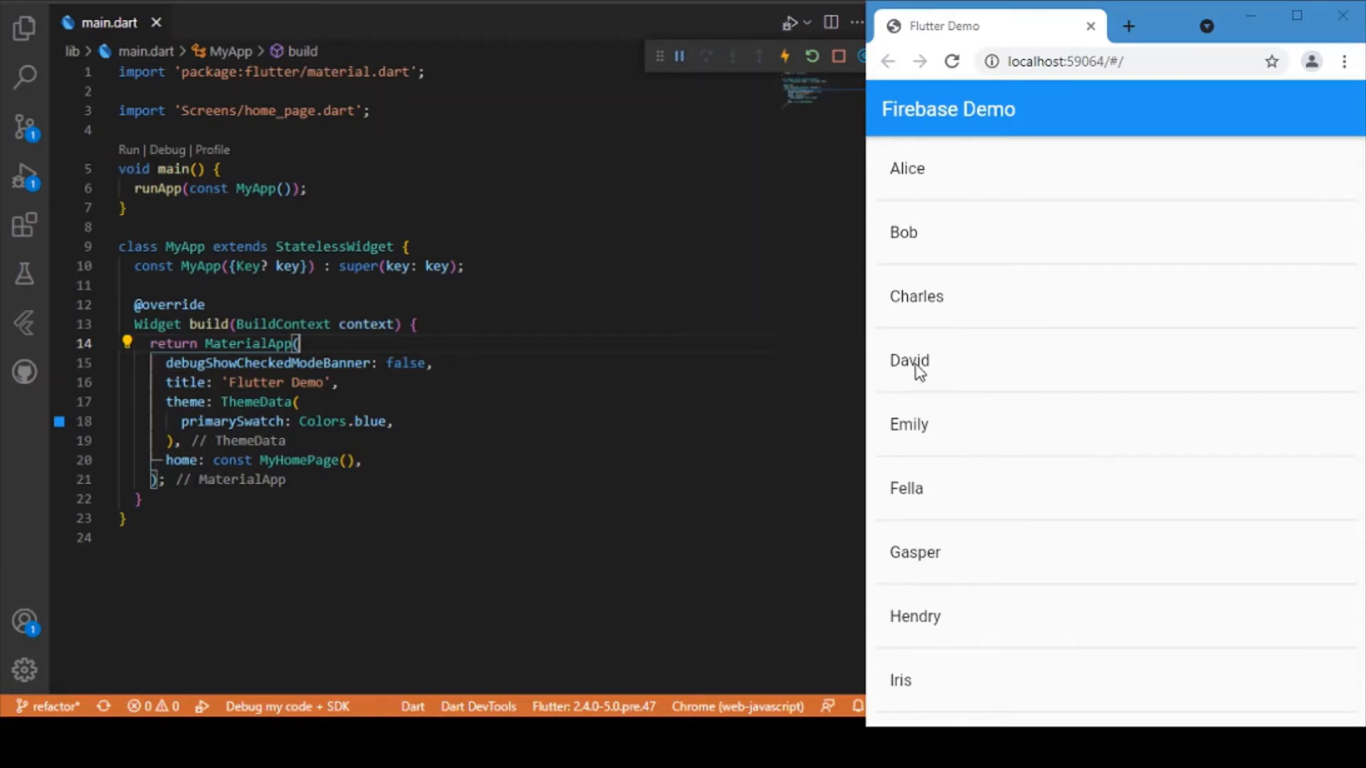
pyautogui.moveTo(727, 410)
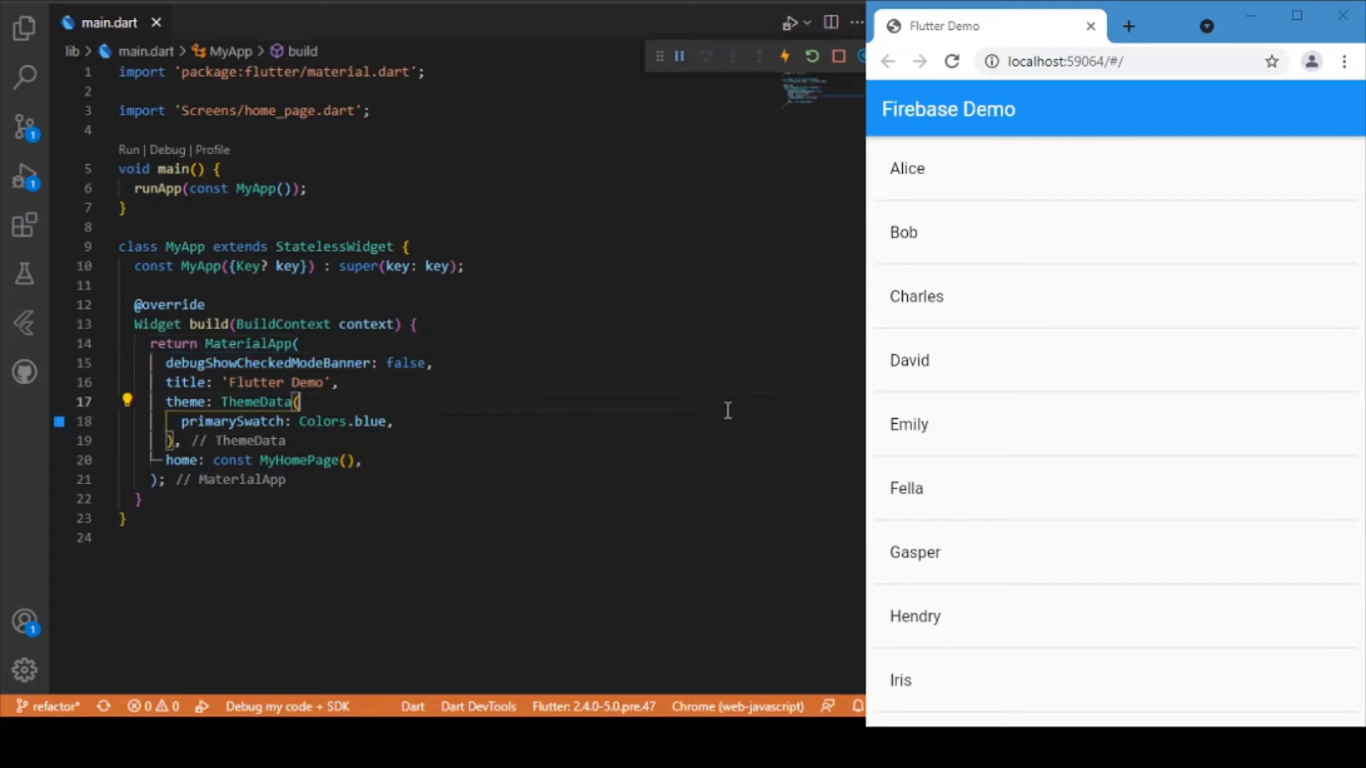
pyautogui.moveTo(1046, 300)
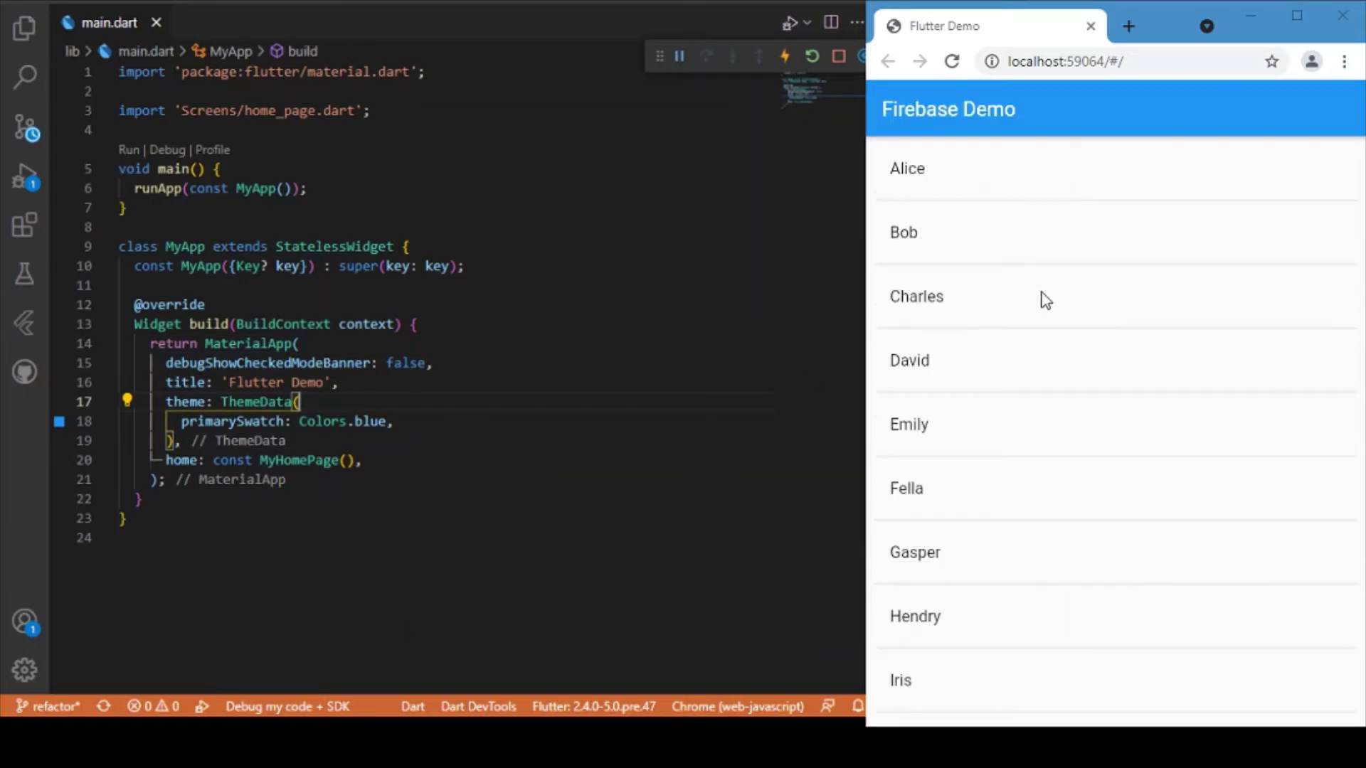
pyautogui.moveTo(1093, 371)
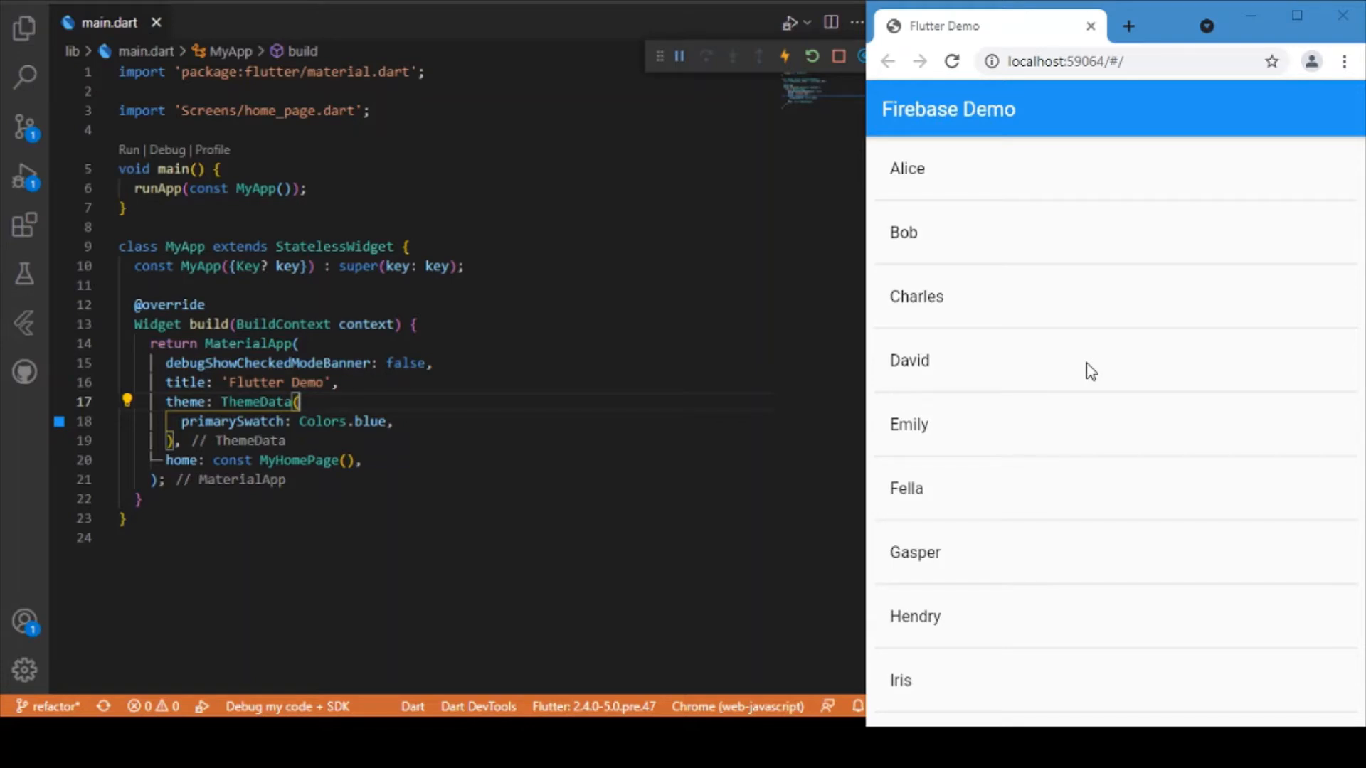
pyautogui.moveTo(524, 350)
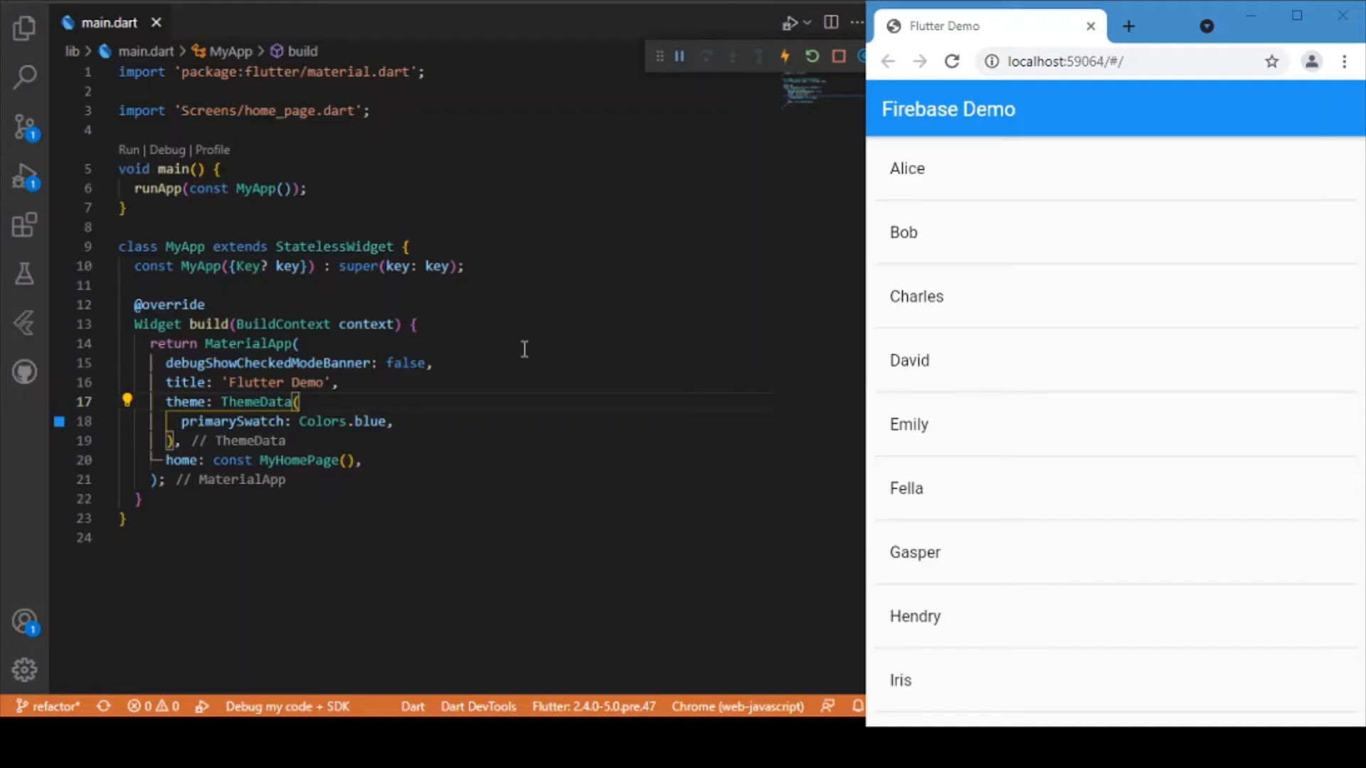
pyautogui.moveTo(350, 173)
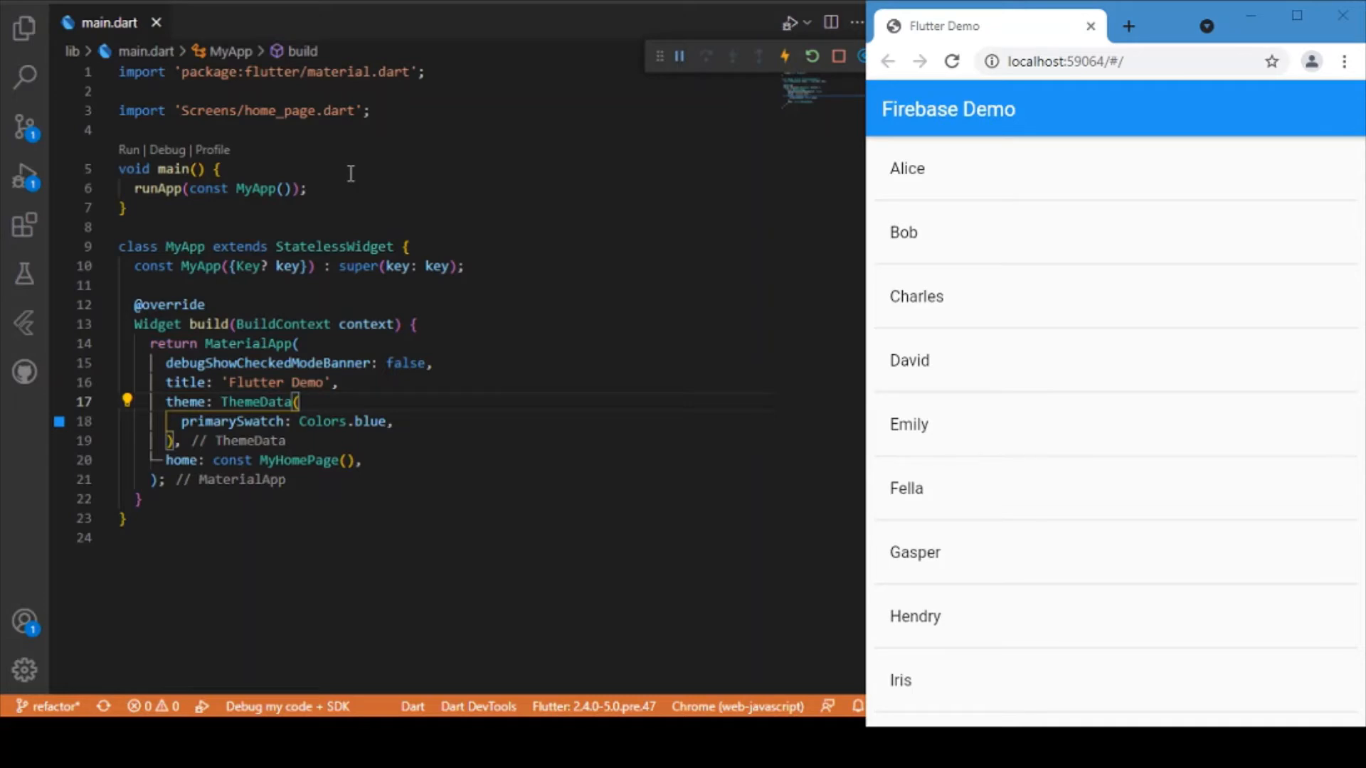
pyautogui.click(24, 29)
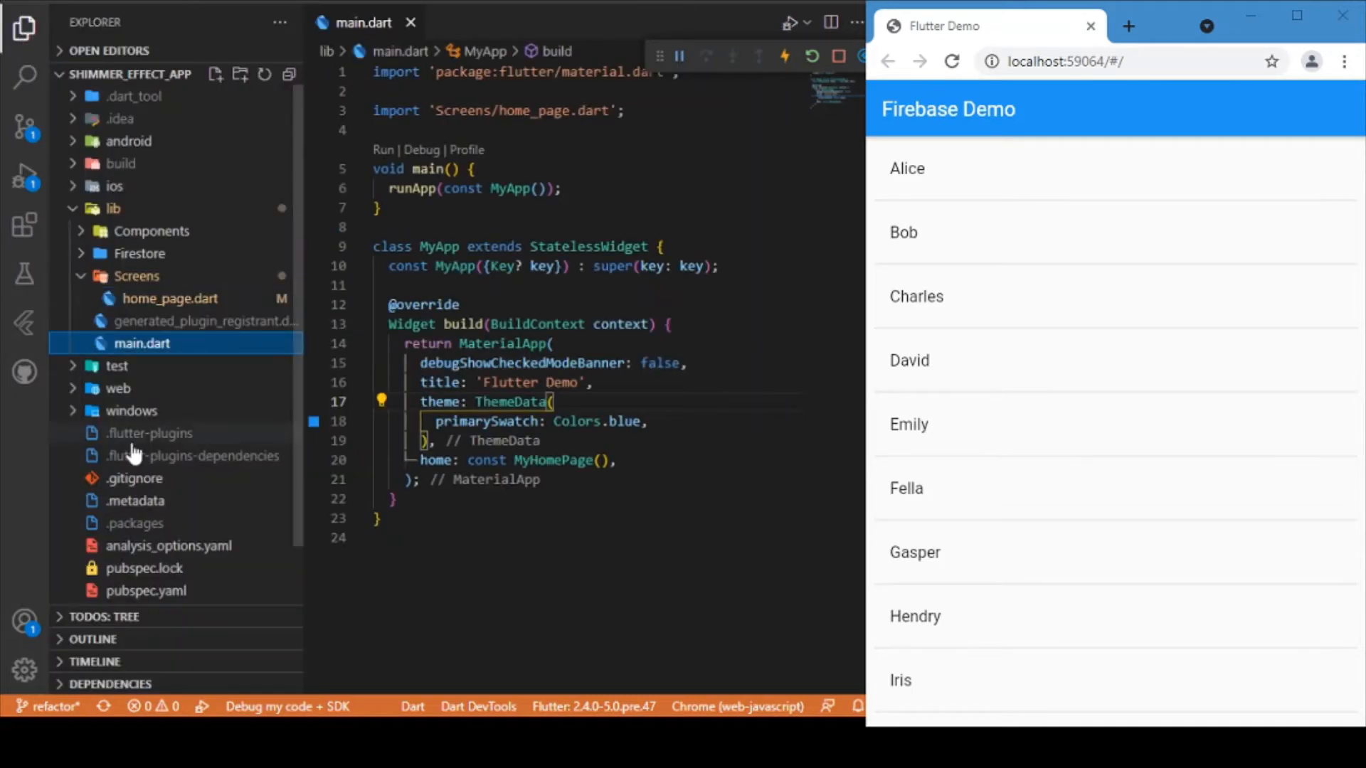
pyautogui.click(145, 591)
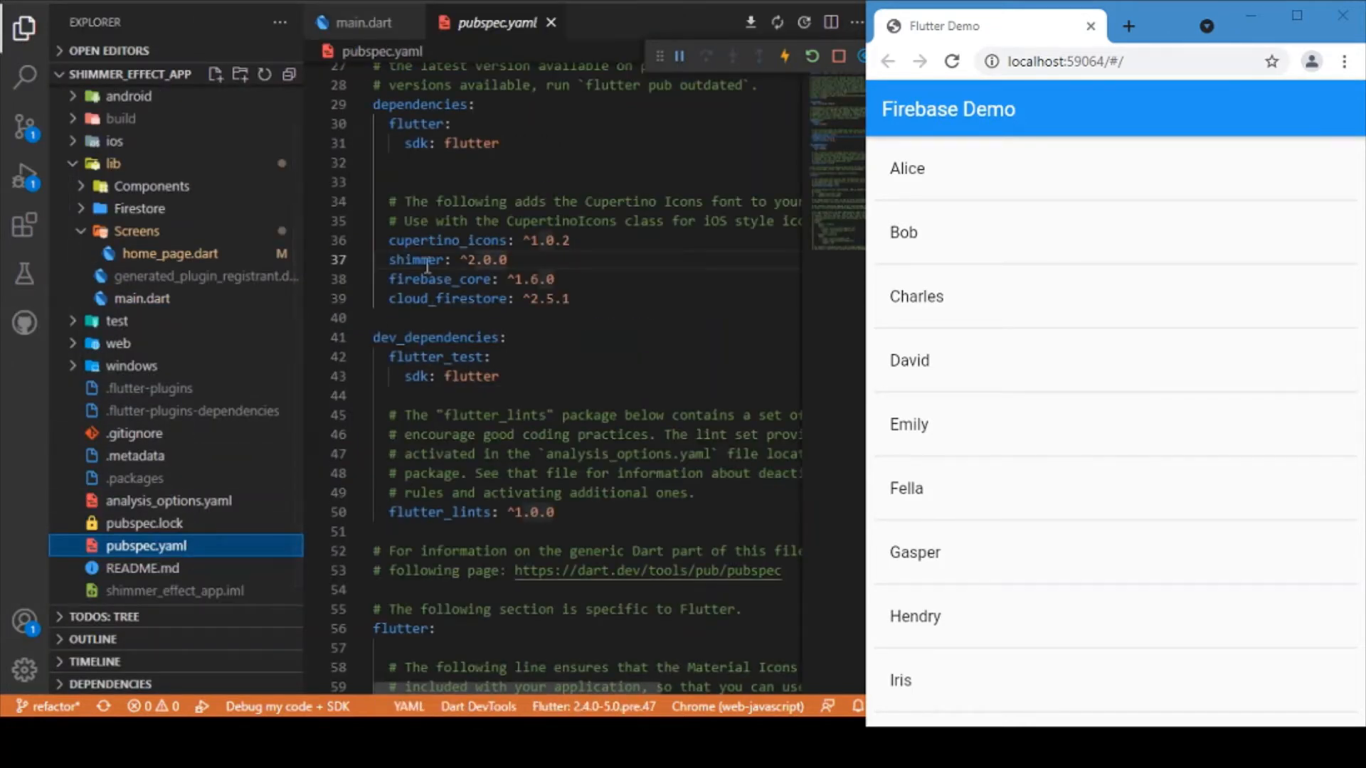
pyautogui.doubleClick(416, 259)
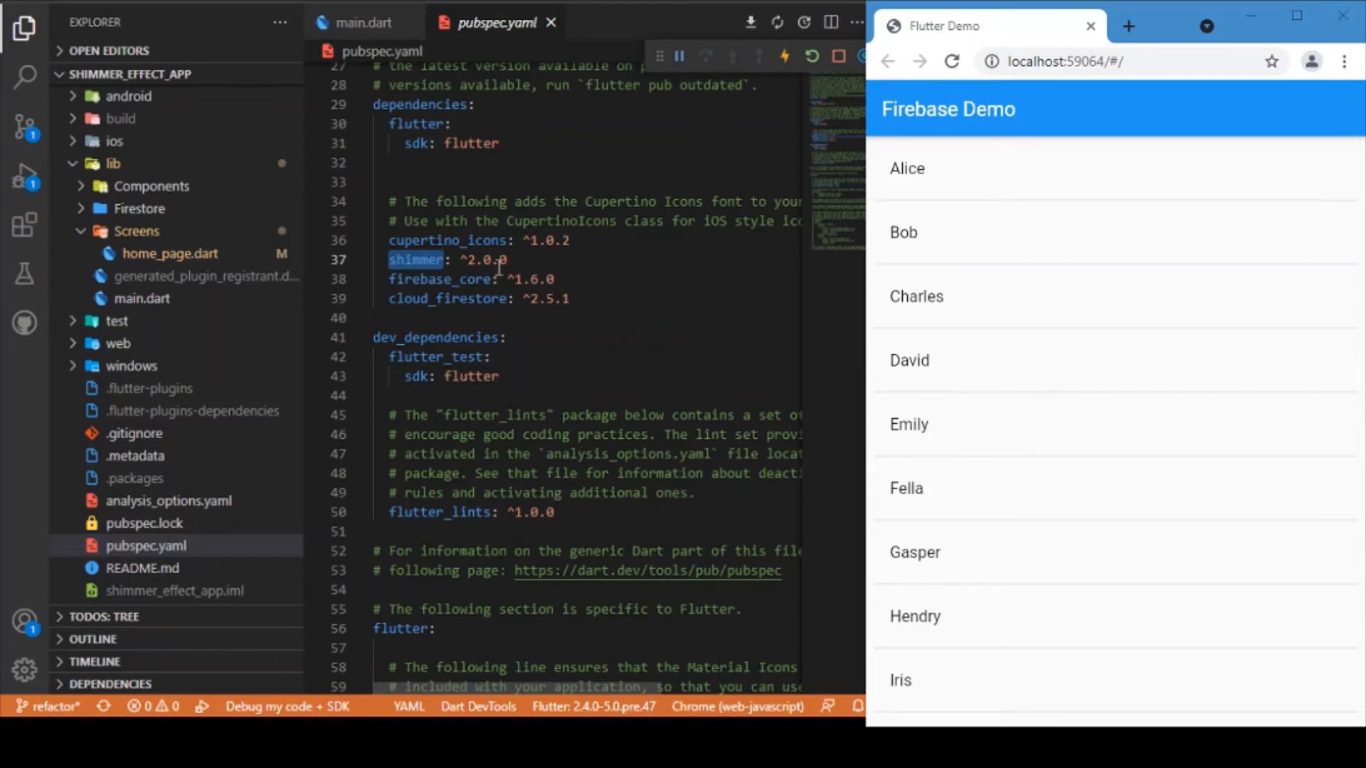
pyautogui.click(141, 297)
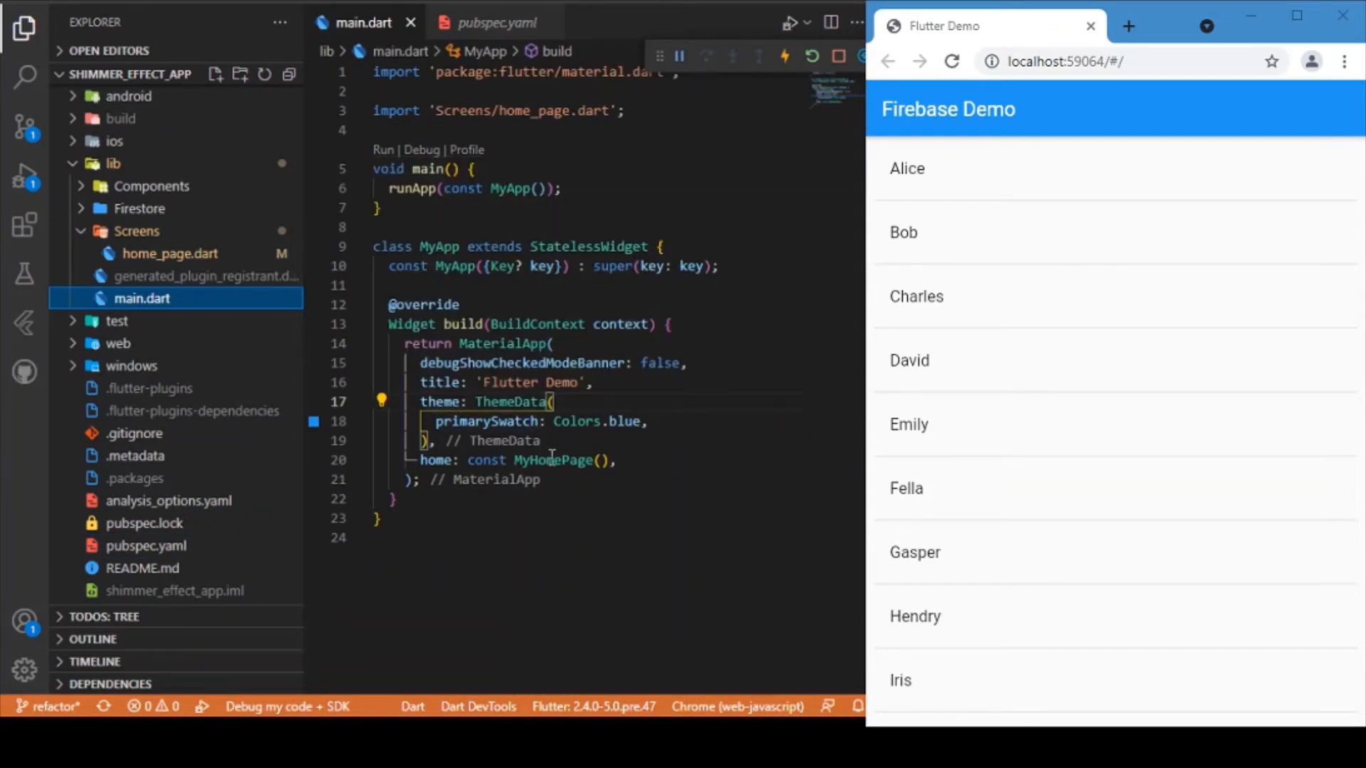
pyautogui.moveTo(553, 460)
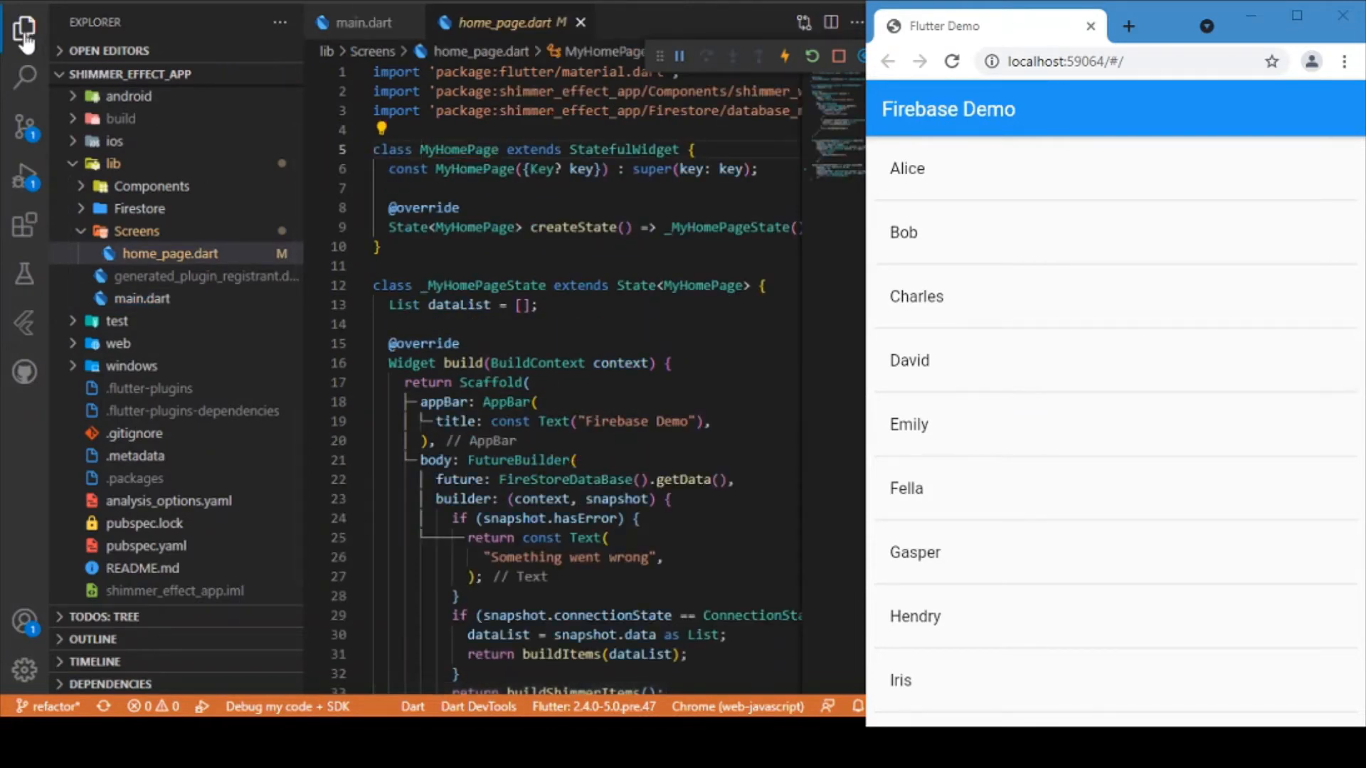
pyautogui.click(24, 18)
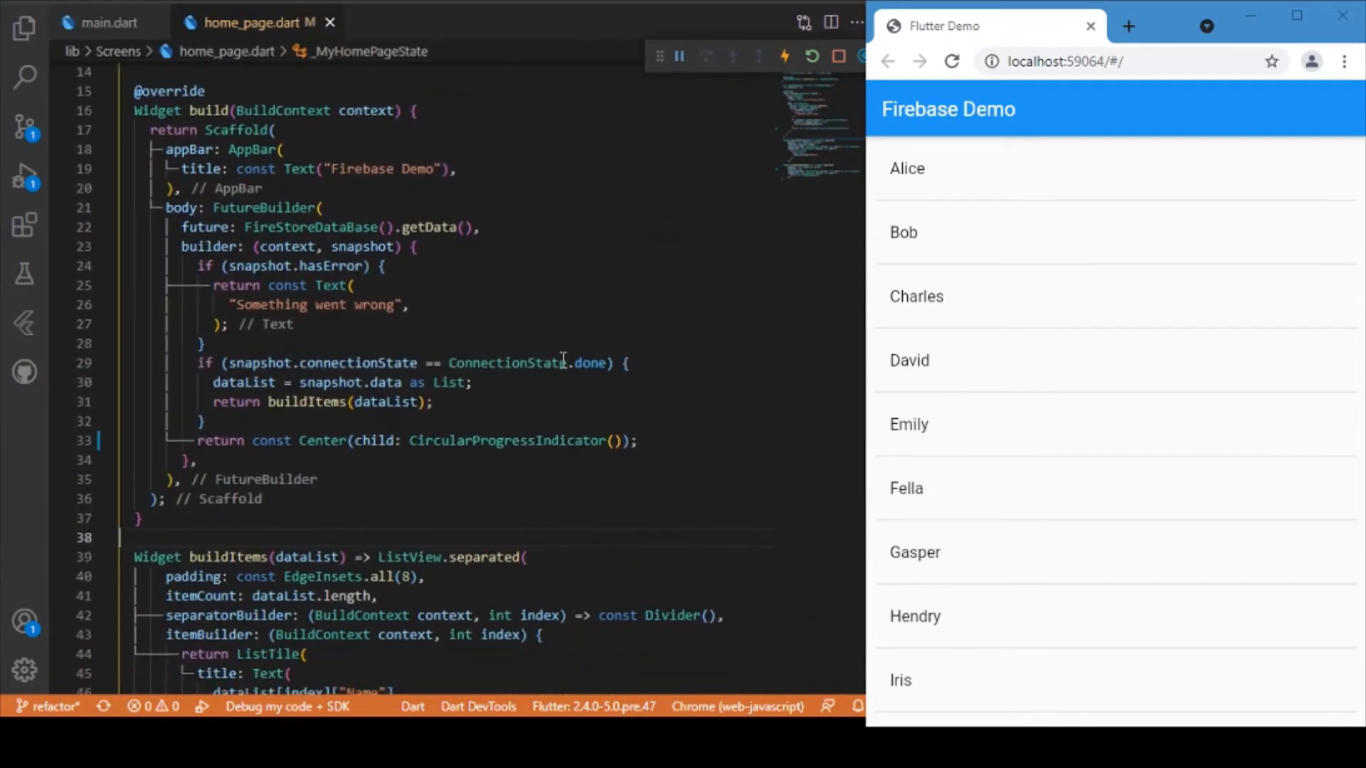
pyautogui.scroll(-3)
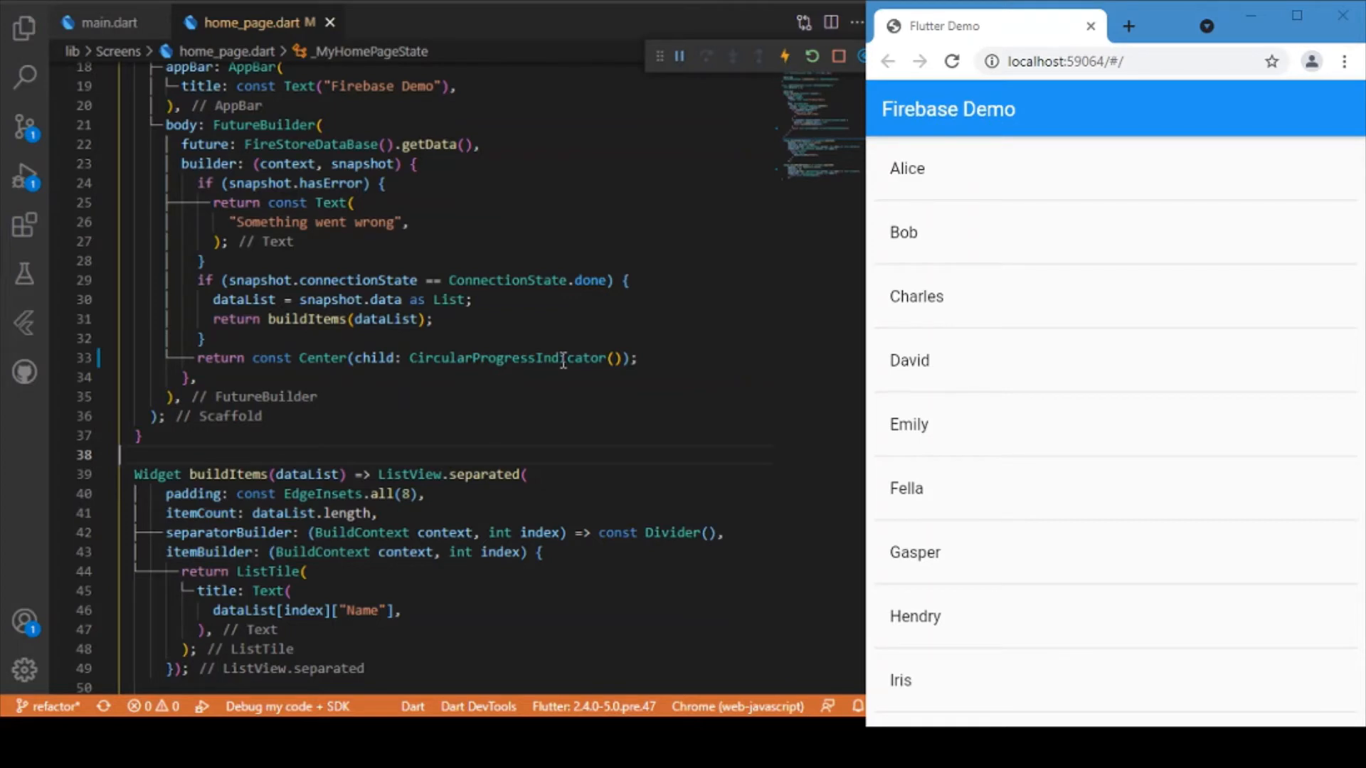
pyautogui.moveTo(622, 387)
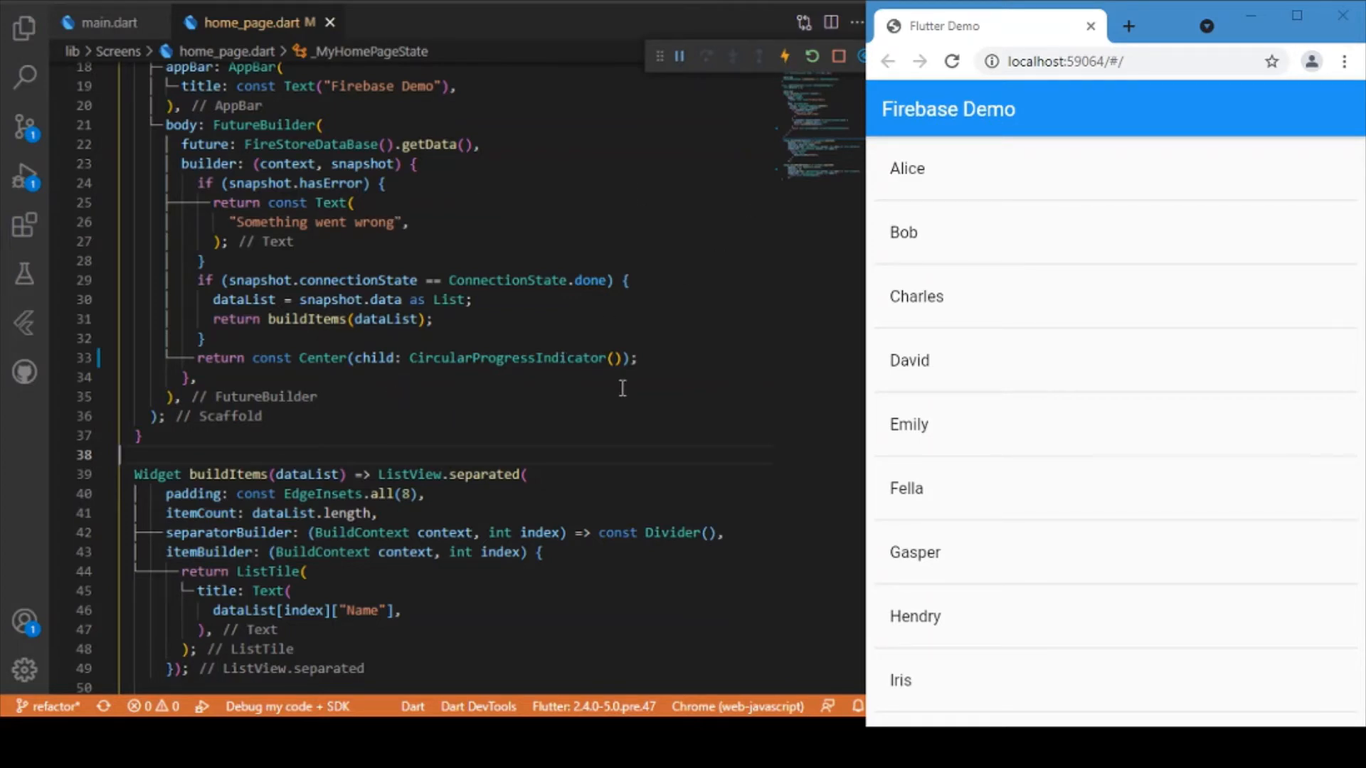
pyautogui.moveTo(649, 382)
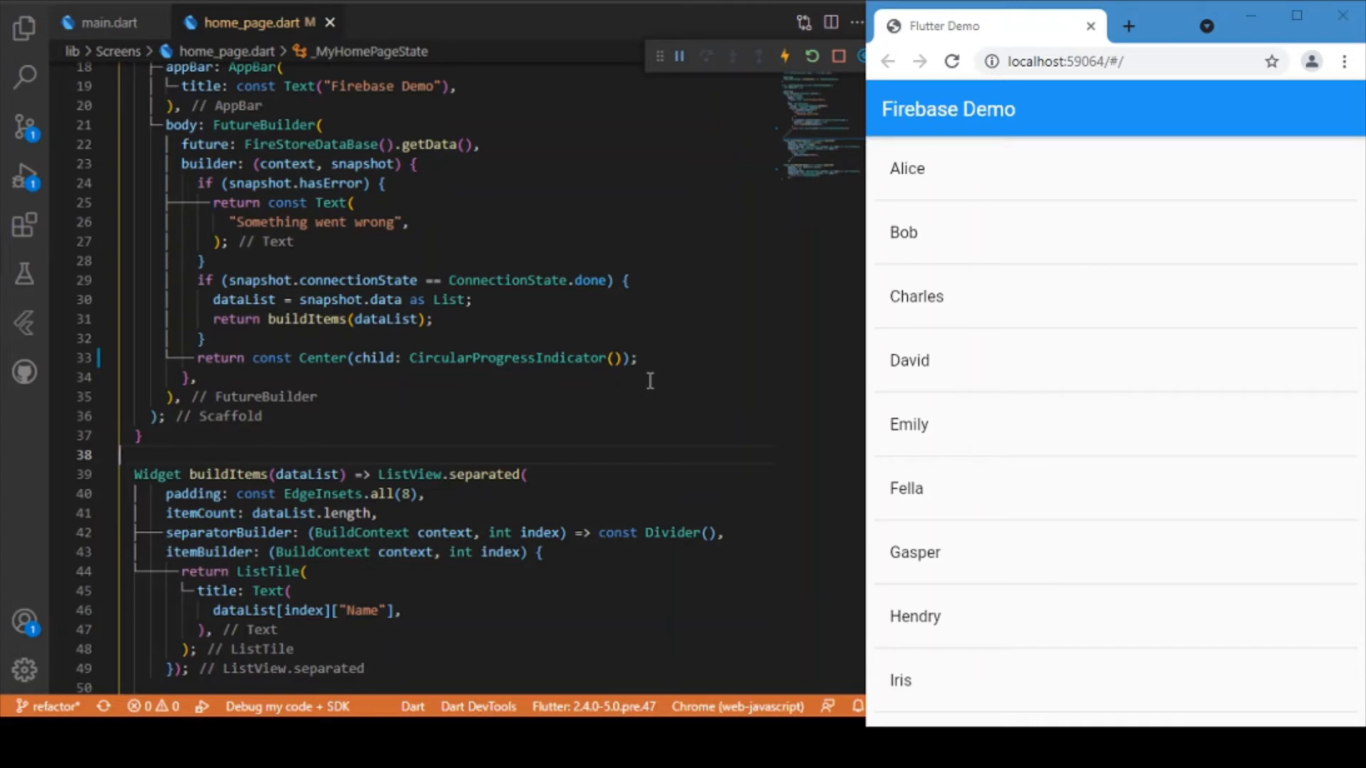
pyautogui.click(810, 55)
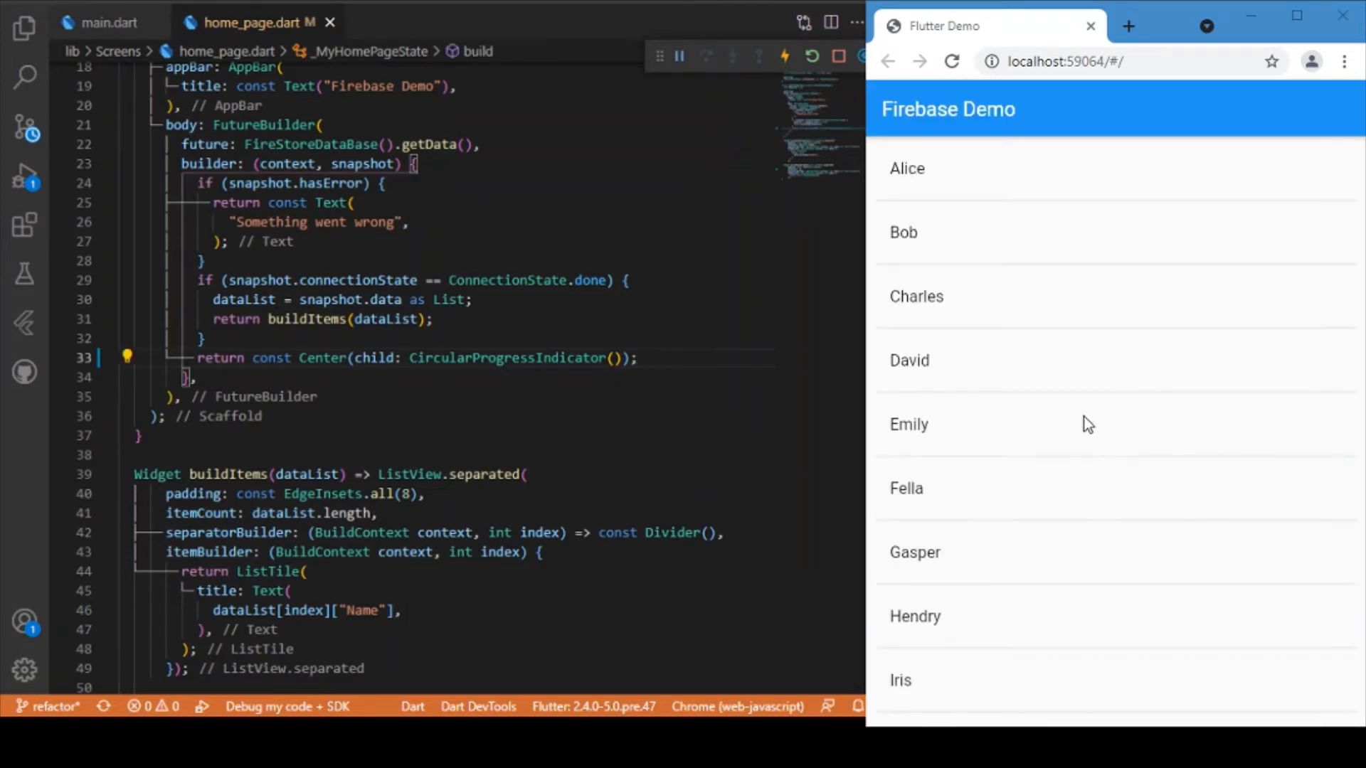
pyautogui.moveTo(1158, 424)
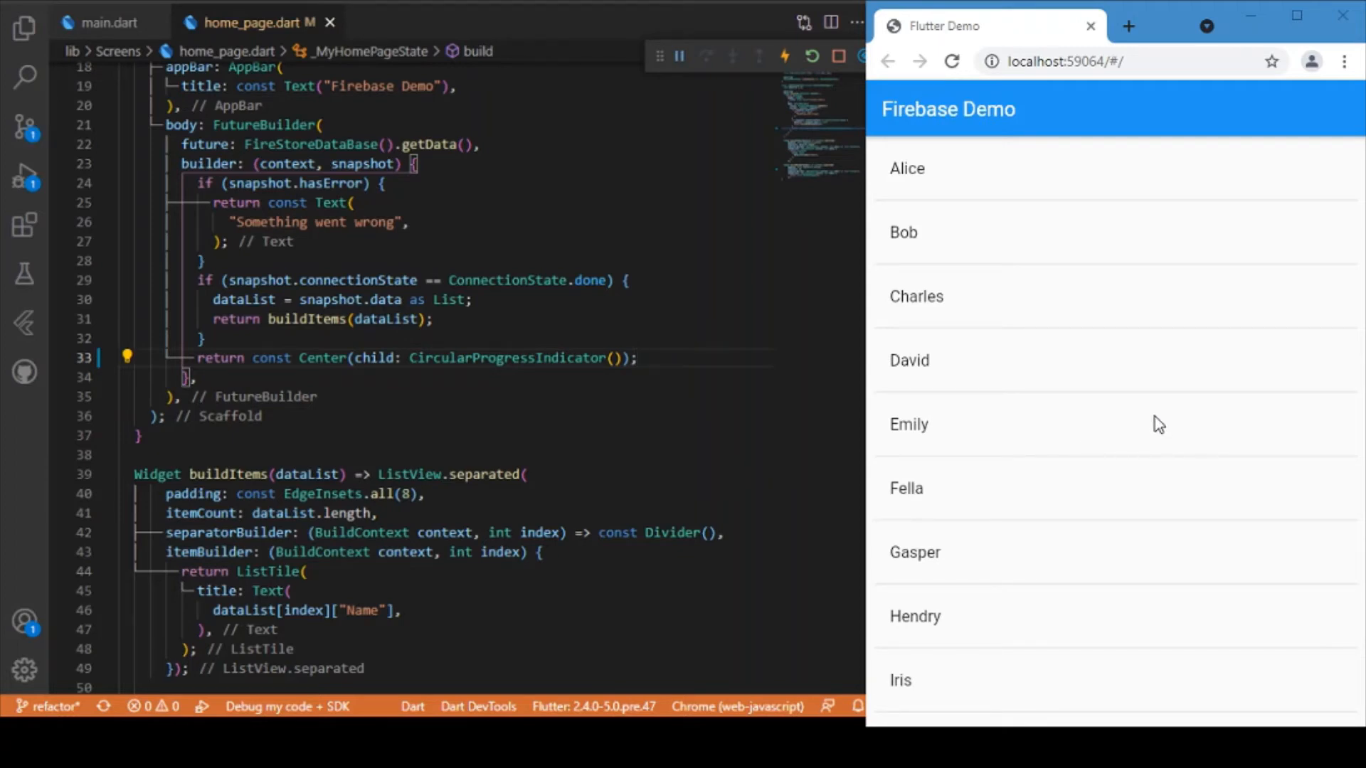
pyautogui.moveTo(801, 400)
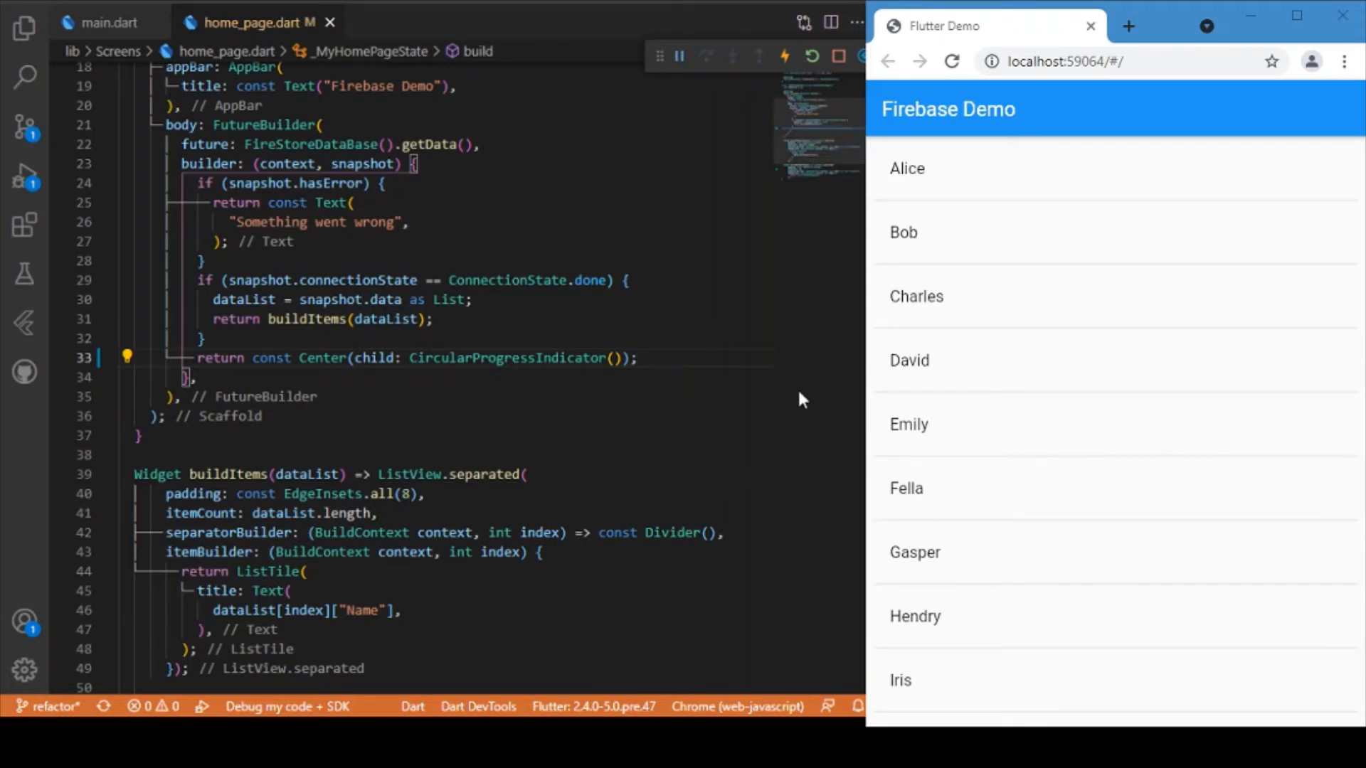
pyautogui.scroll(-3)
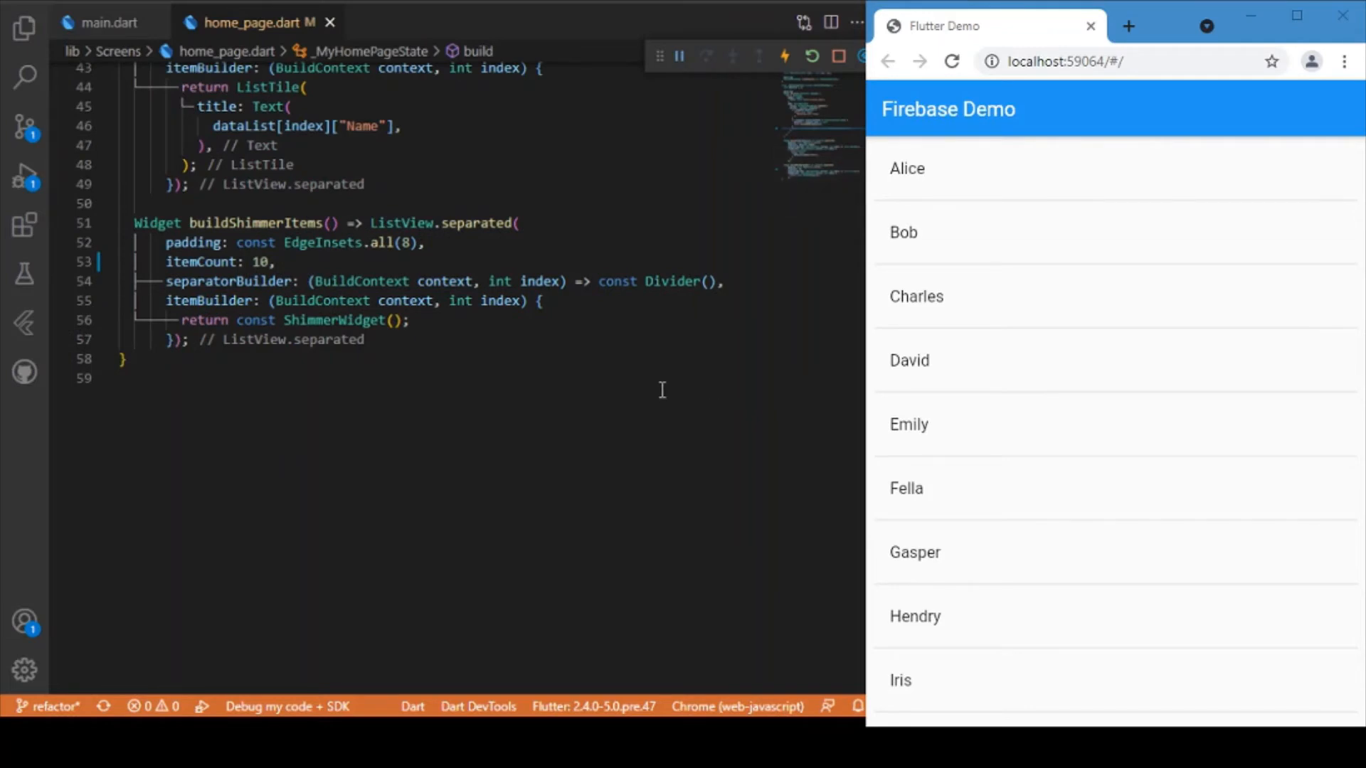
pyautogui.scroll(3)
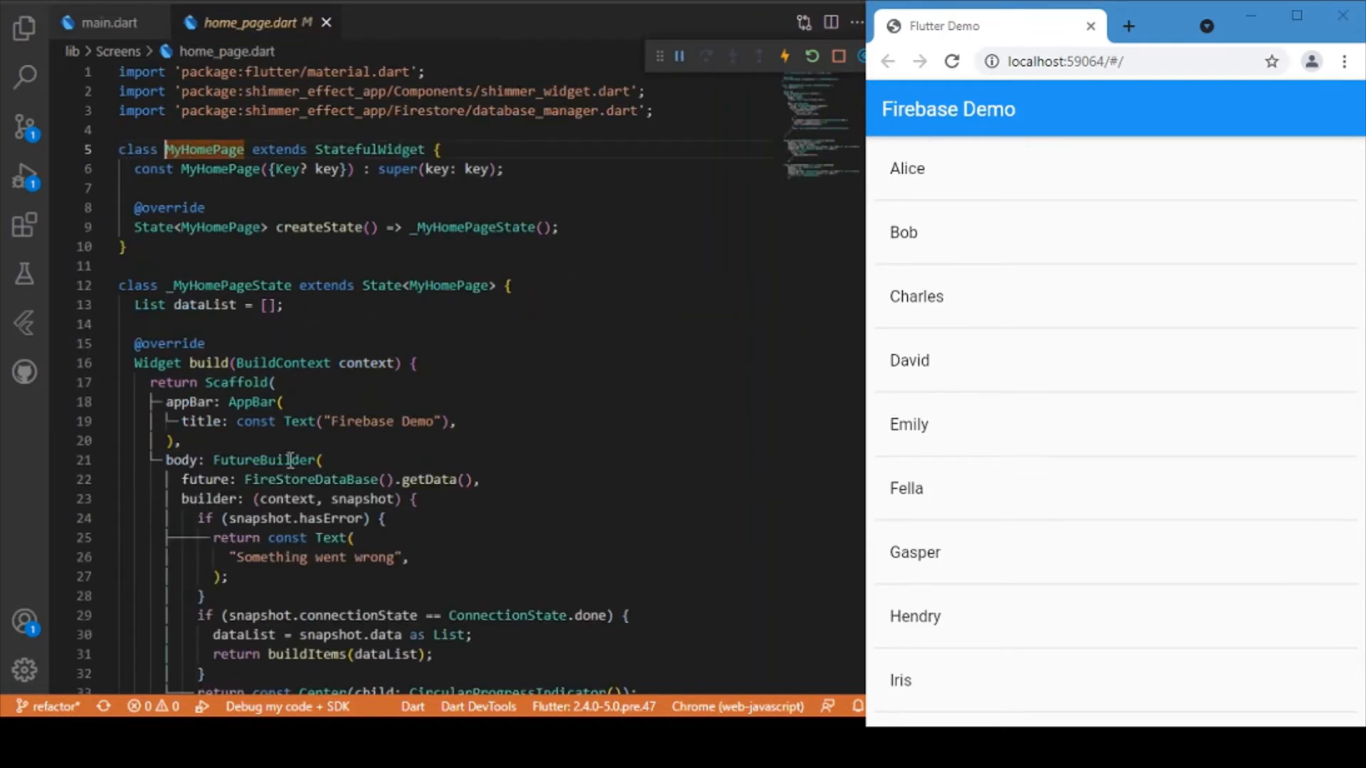
pyautogui.scroll(-3)
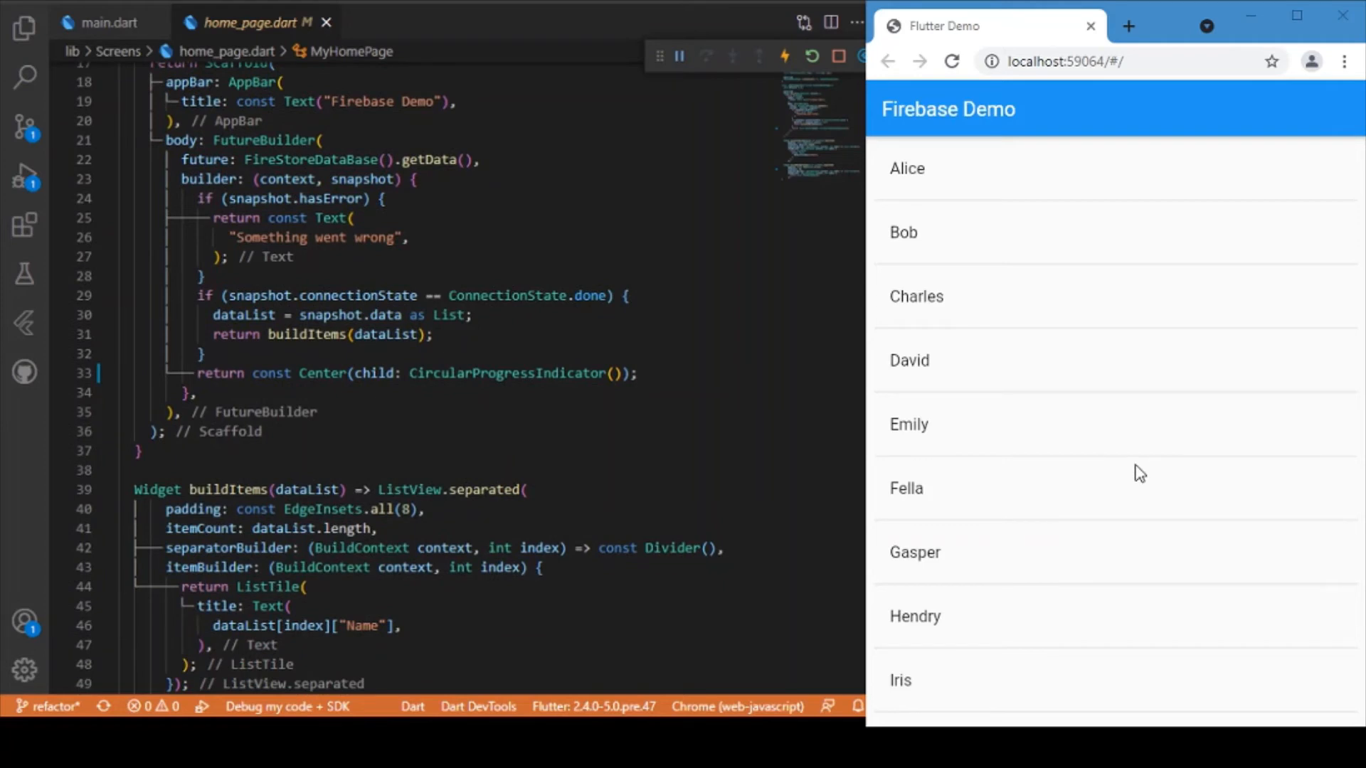
pyautogui.moveTo(365, 410)
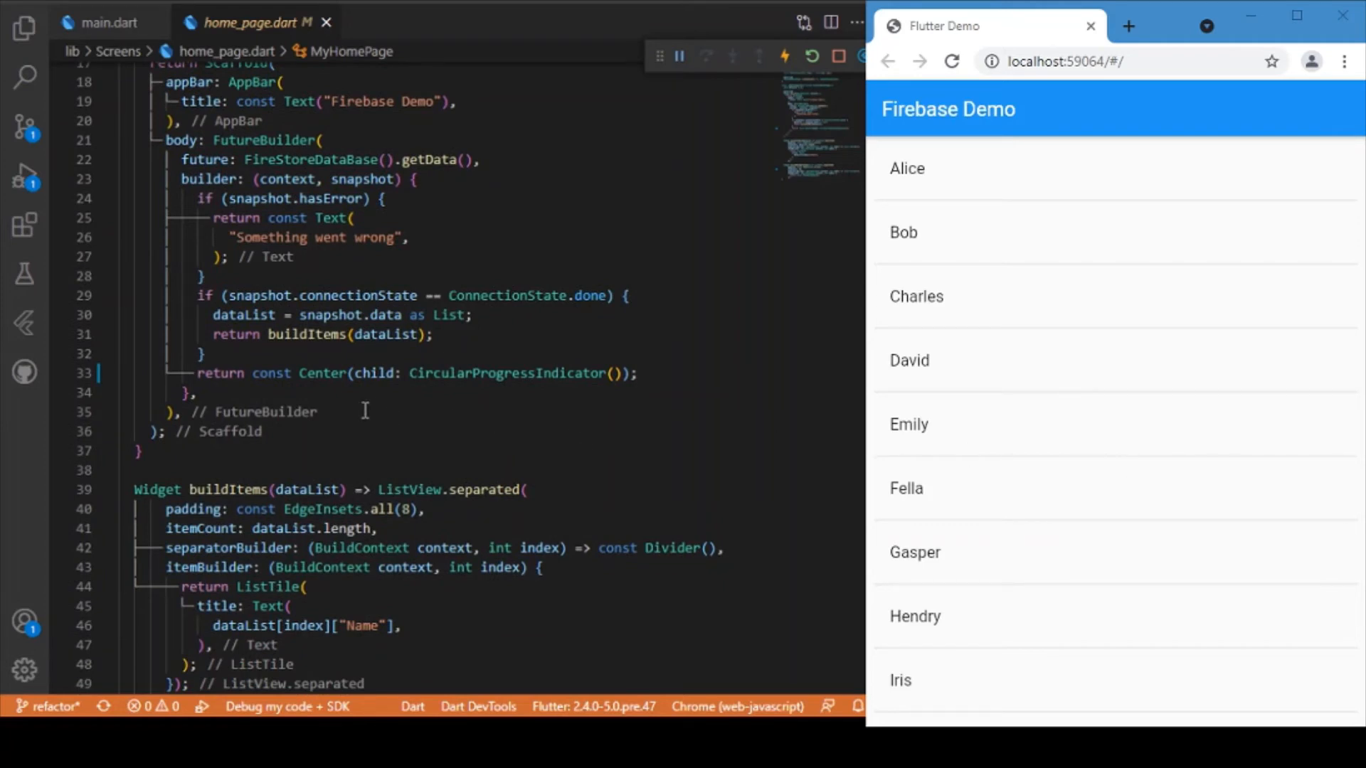
# Show shimmer_widget.dart from lib/Components with the file tree hidden again
pyautogui.click(25, 35)
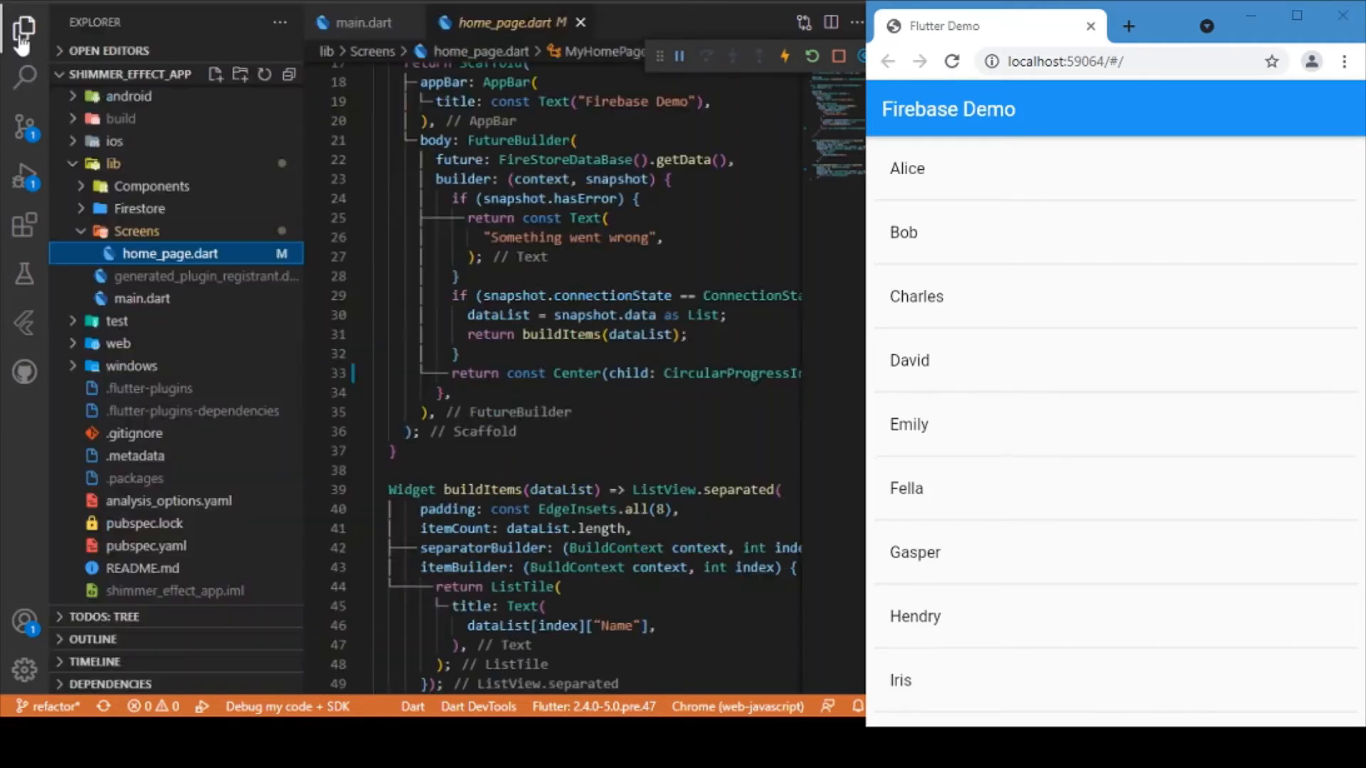
pyautogui.click(150, 185)
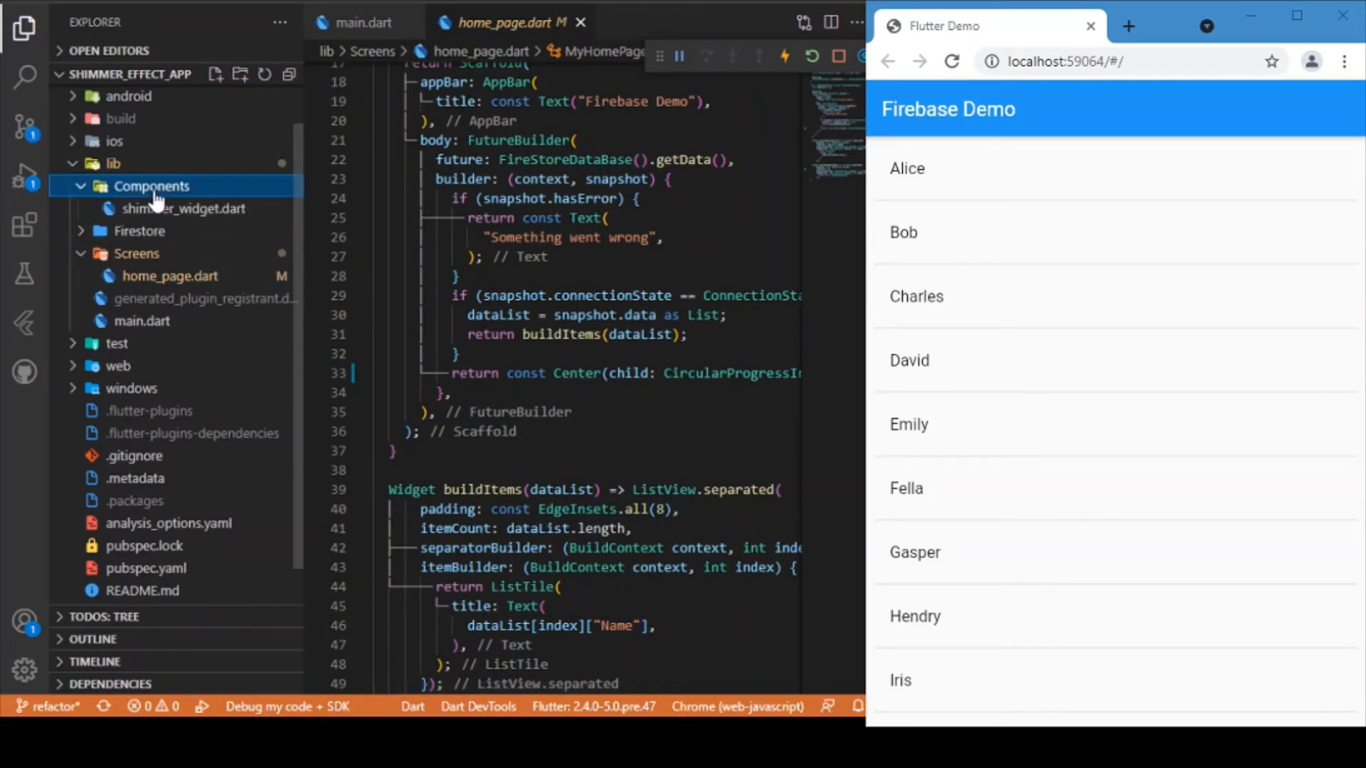
pyautogui.click(184, 207)
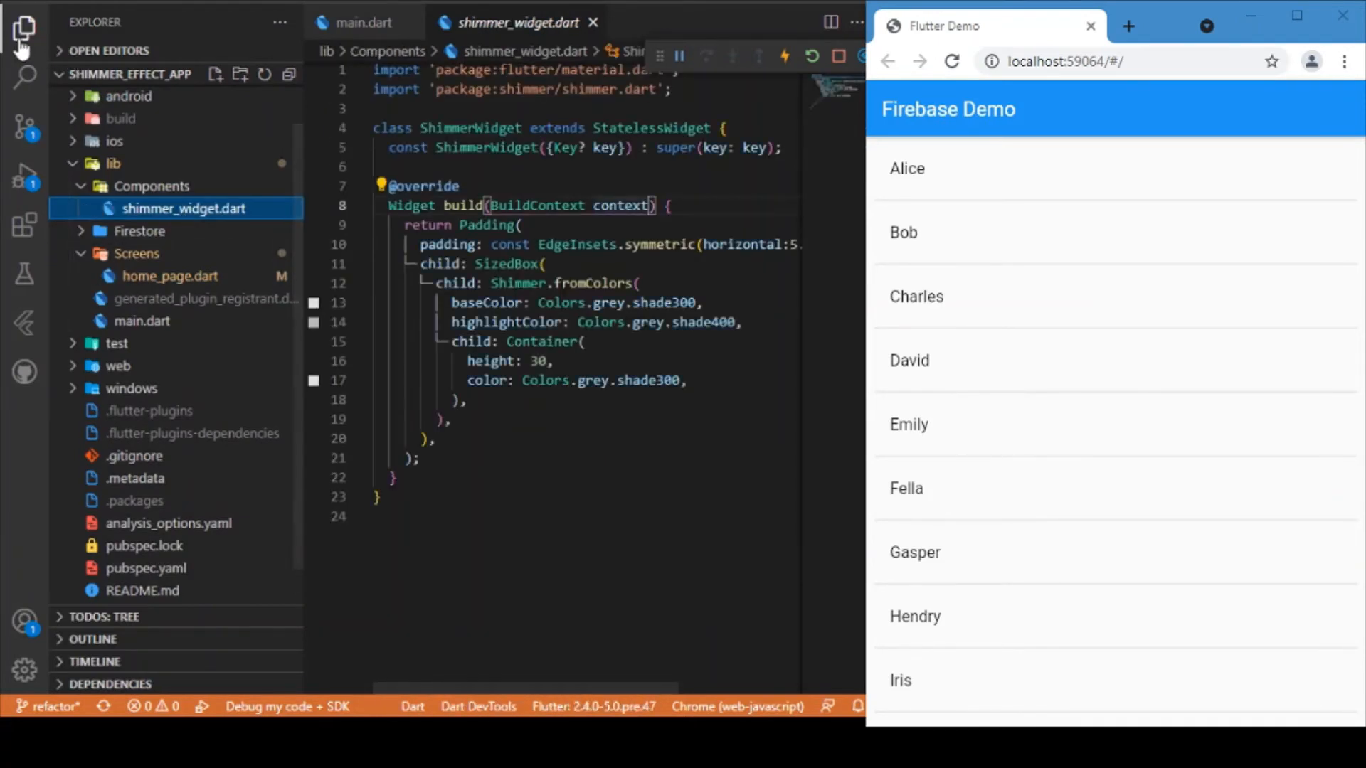
pyautogui.click(24, 29)
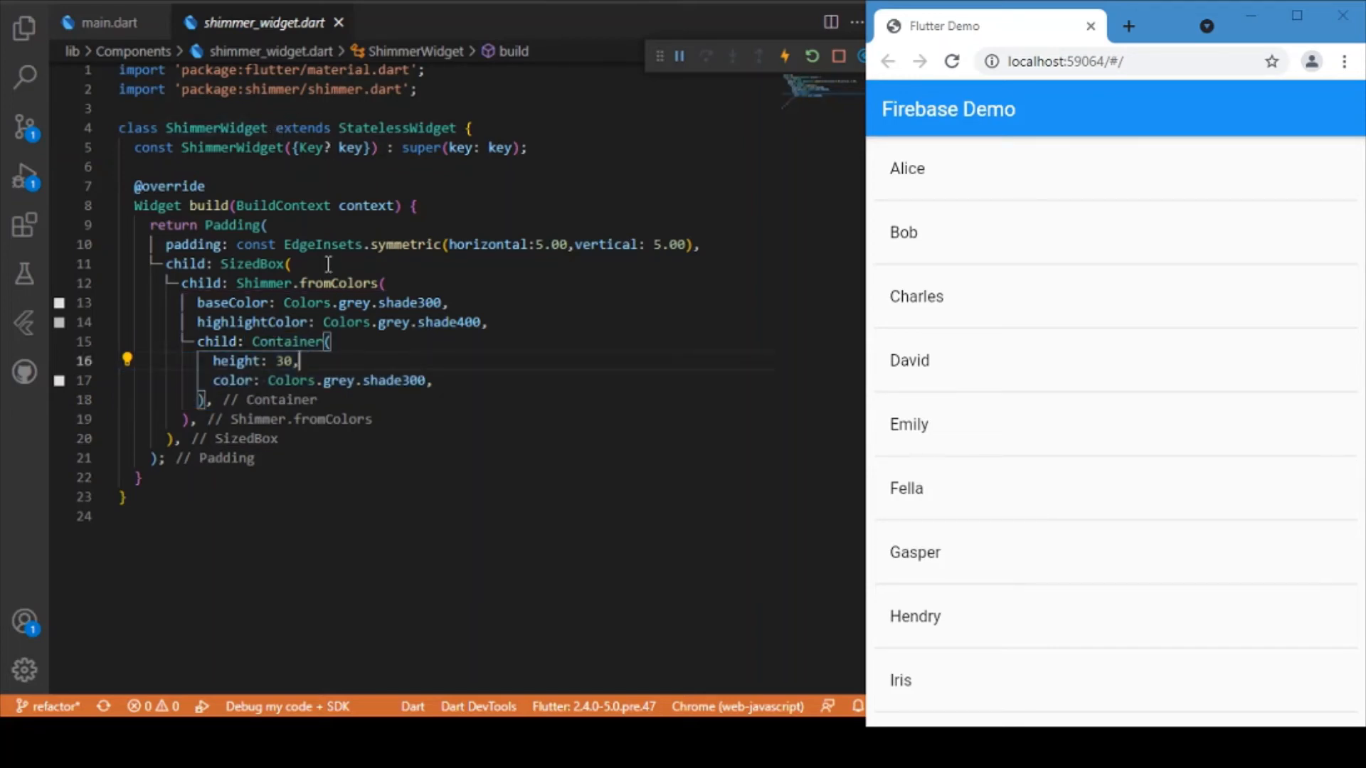
pyautogui.moveTo(457, 321)
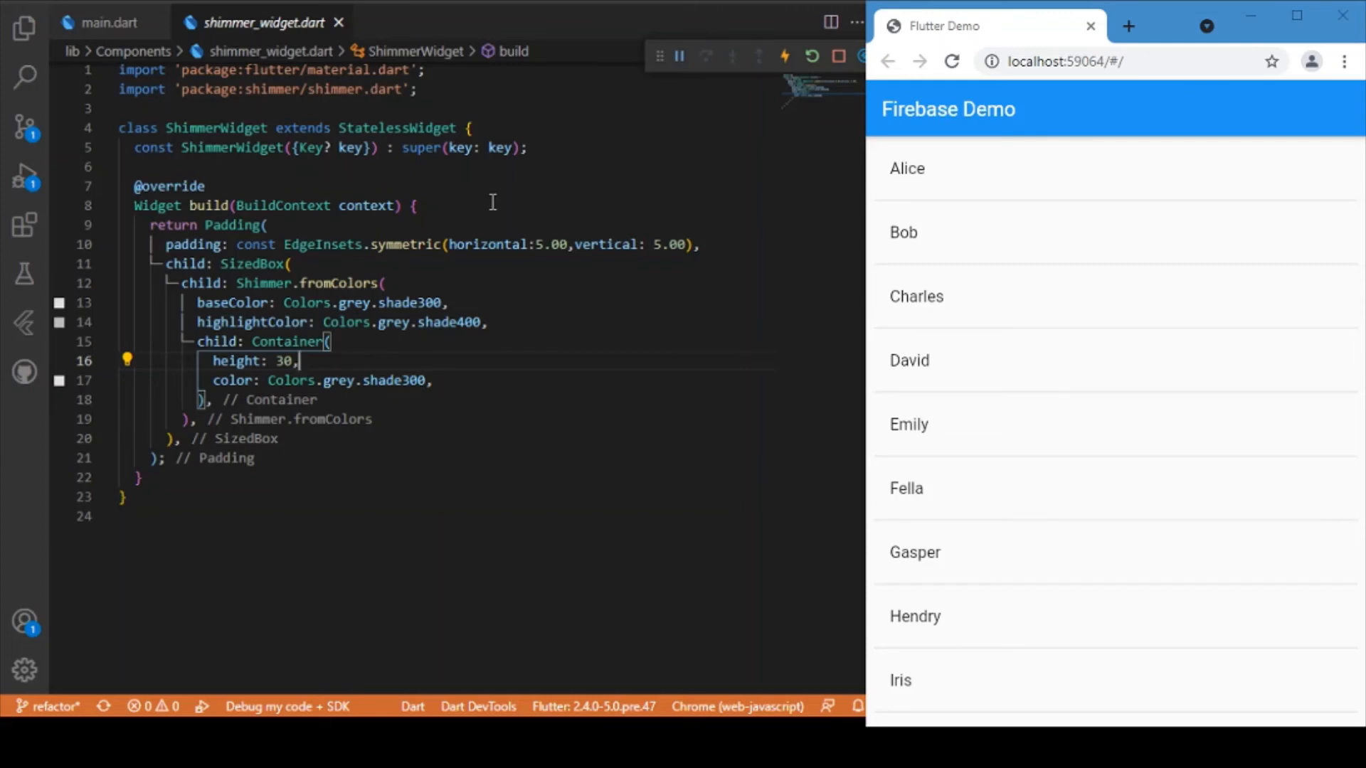
# Return to home_page.dart and bring buildShimmerItems returning ShimmerWidget into view
pyautogui.click(110, 22)
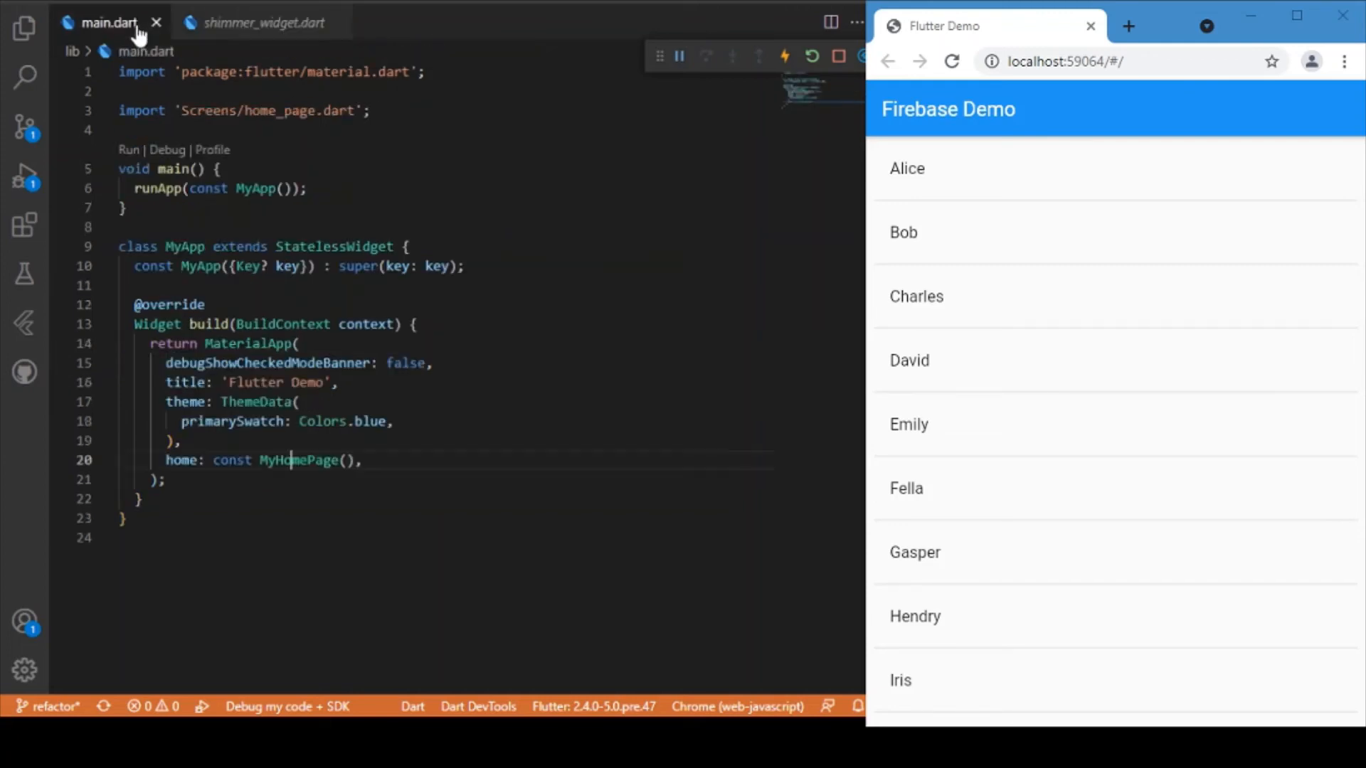
pyautogui.moveTo(302, 459)
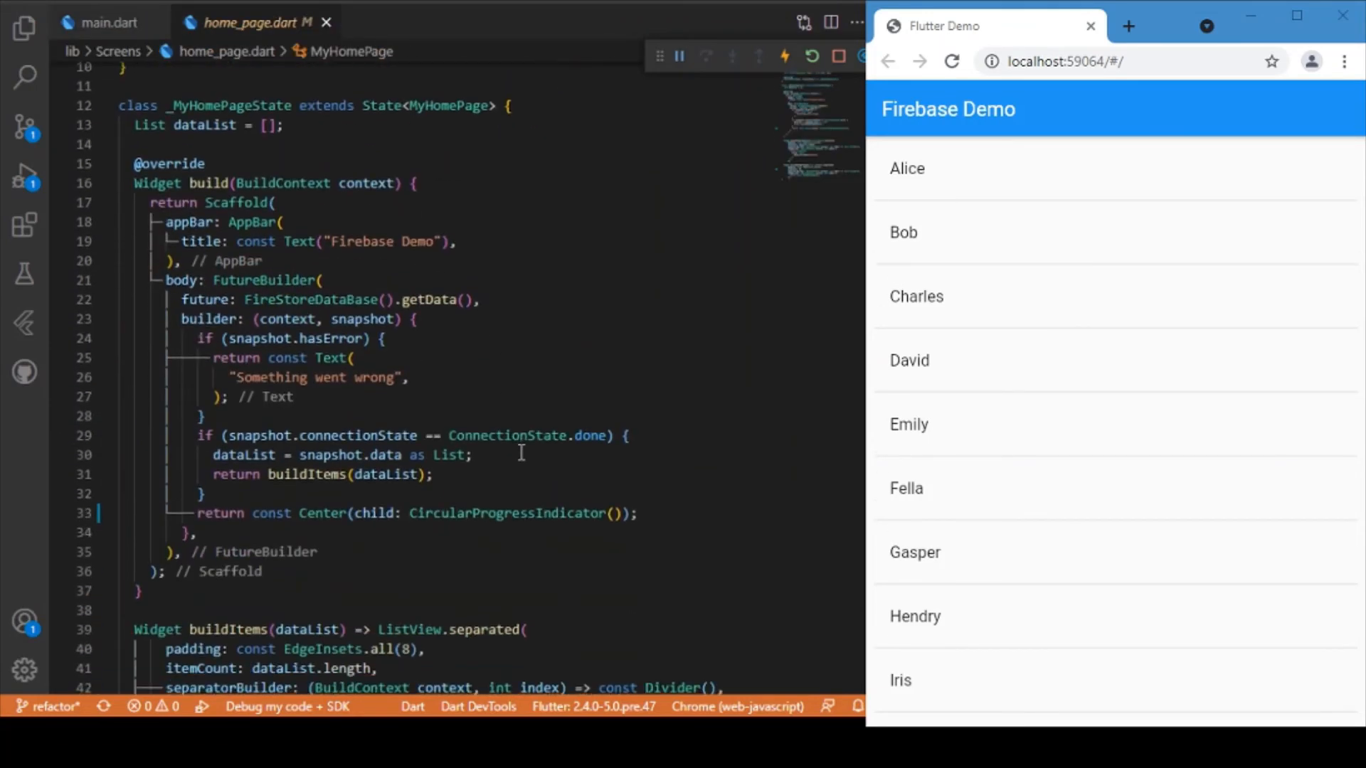
pyautogui.scroll(-3)
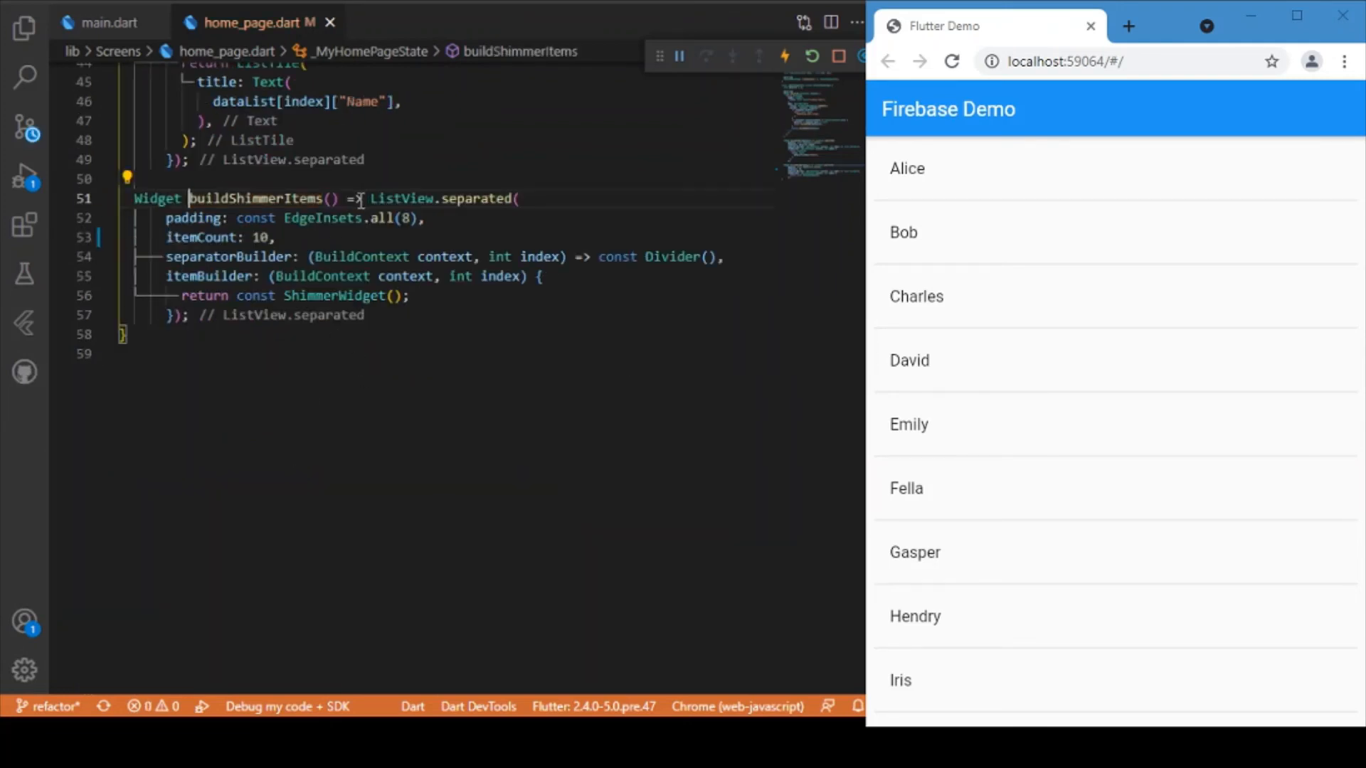
pyautogui.click(323, 315)
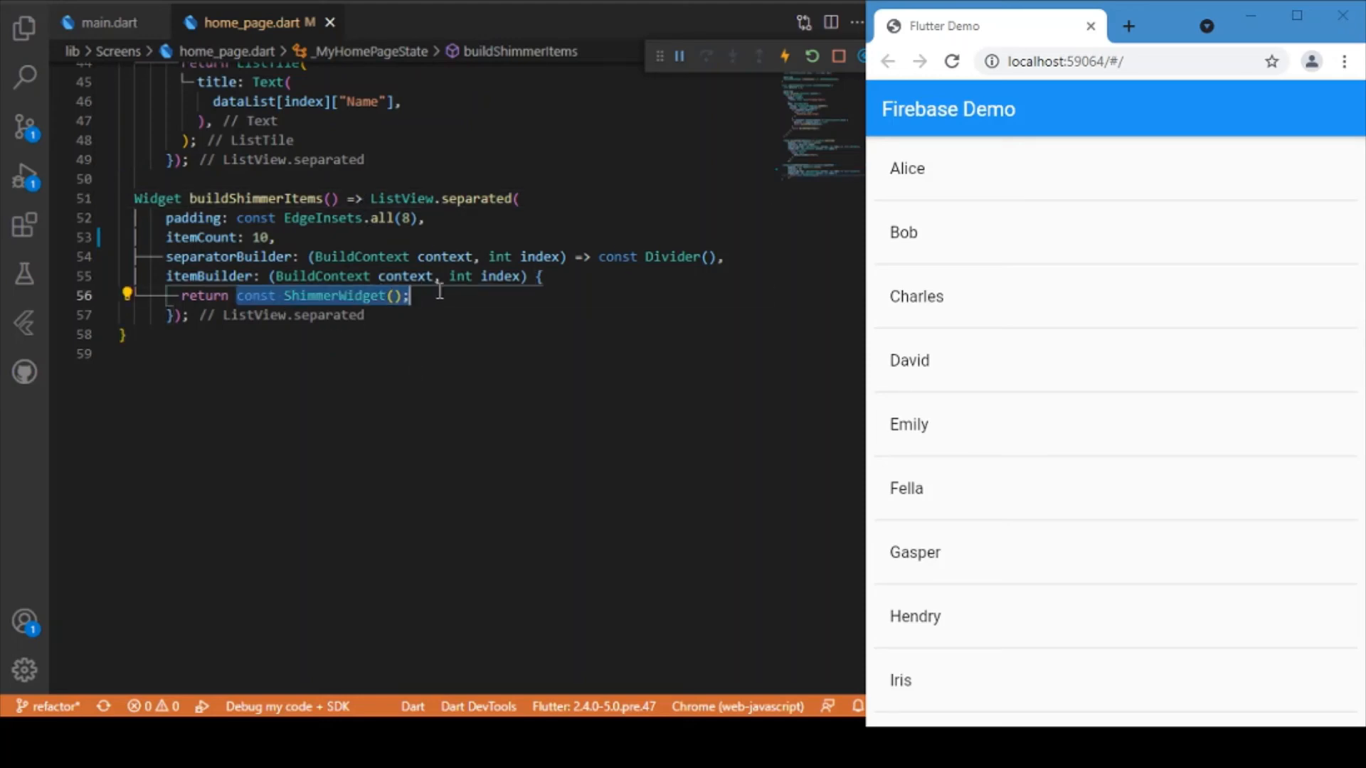
pyautogui.moveTo(666, 379)
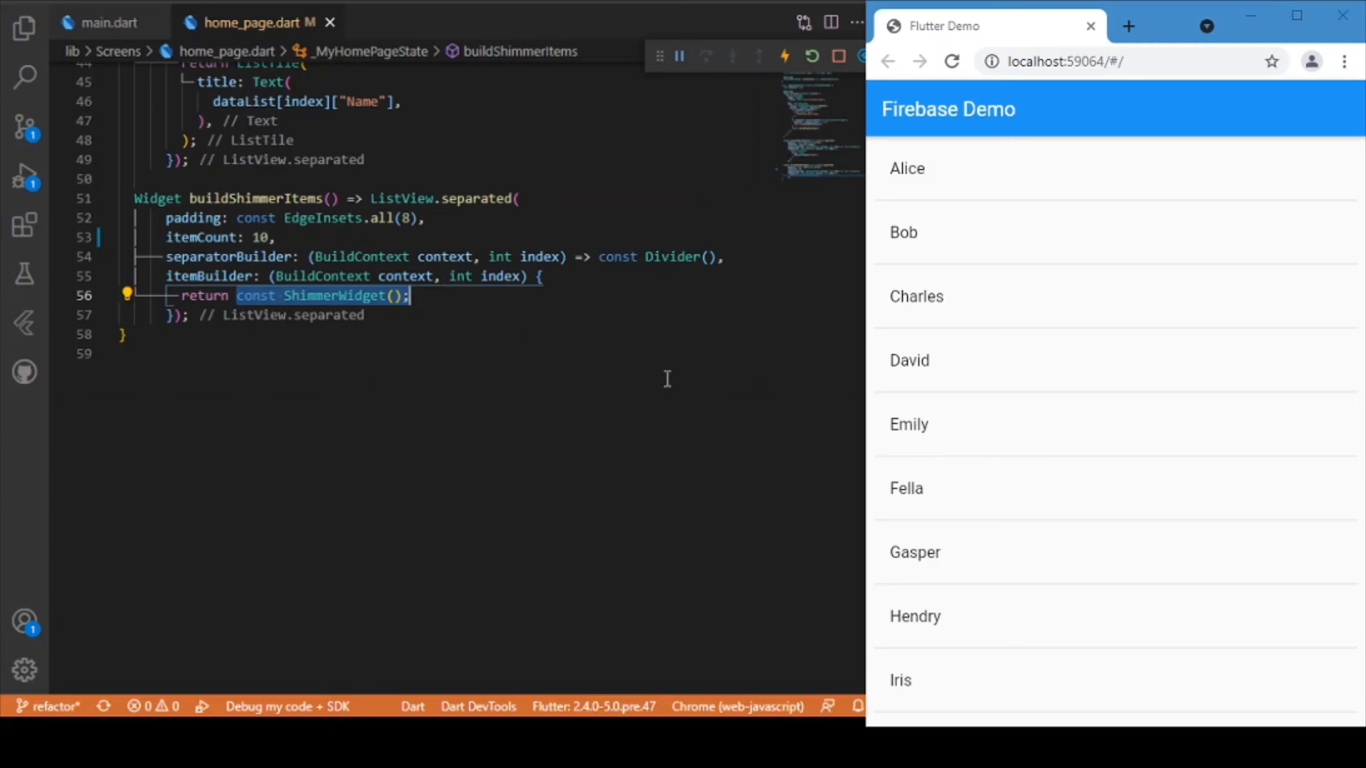
pyautogui.scroll(3)
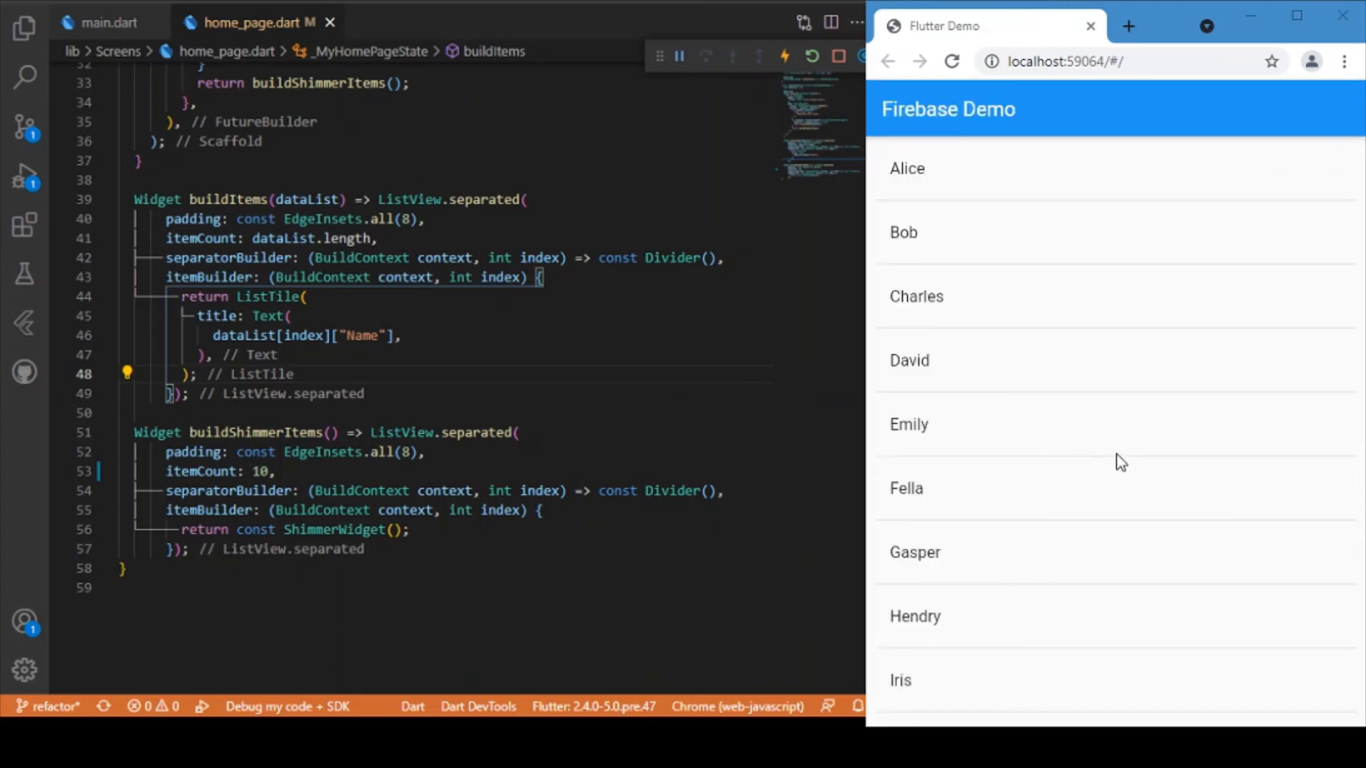
pyautogui.moveTo(1086, 493)
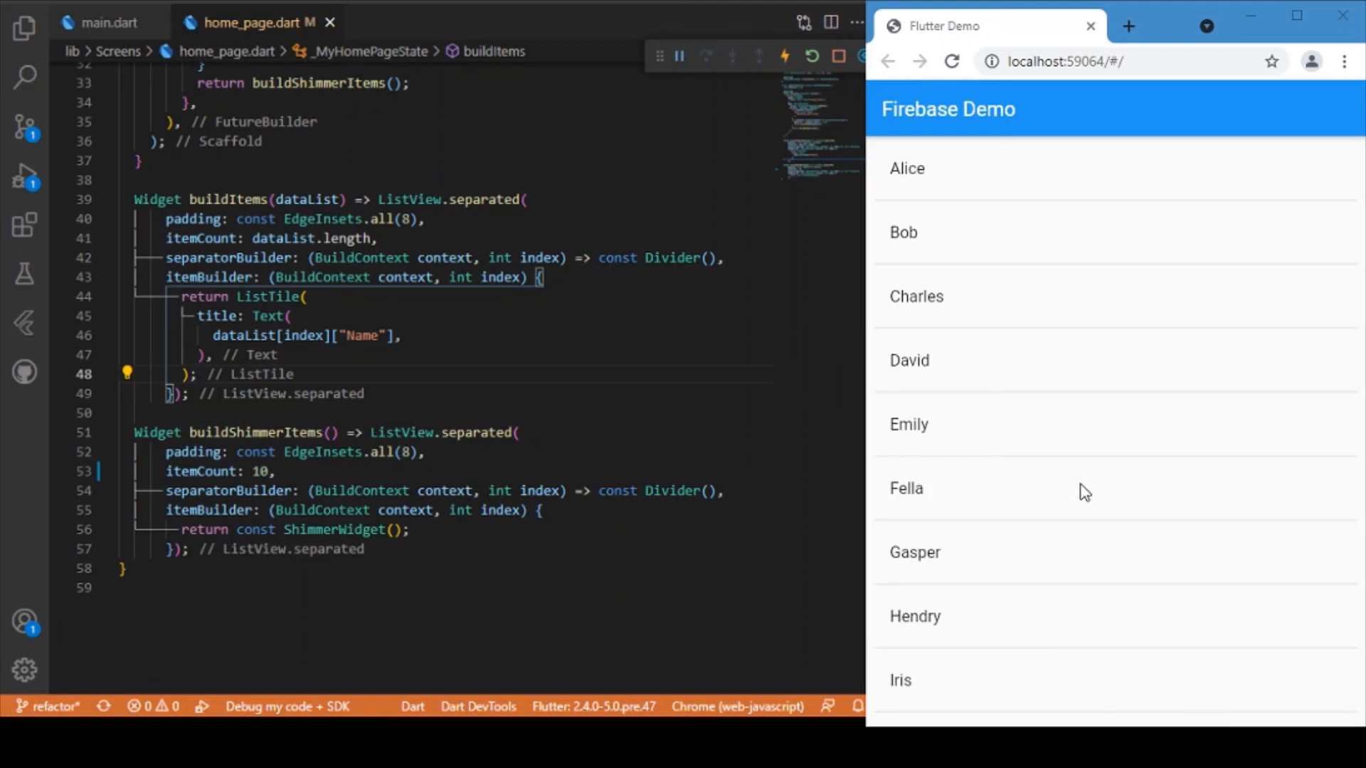
# Bring the FutureBuilder's loading branch returning buildShimmerItems() into view
pyautogui.scroll(3)
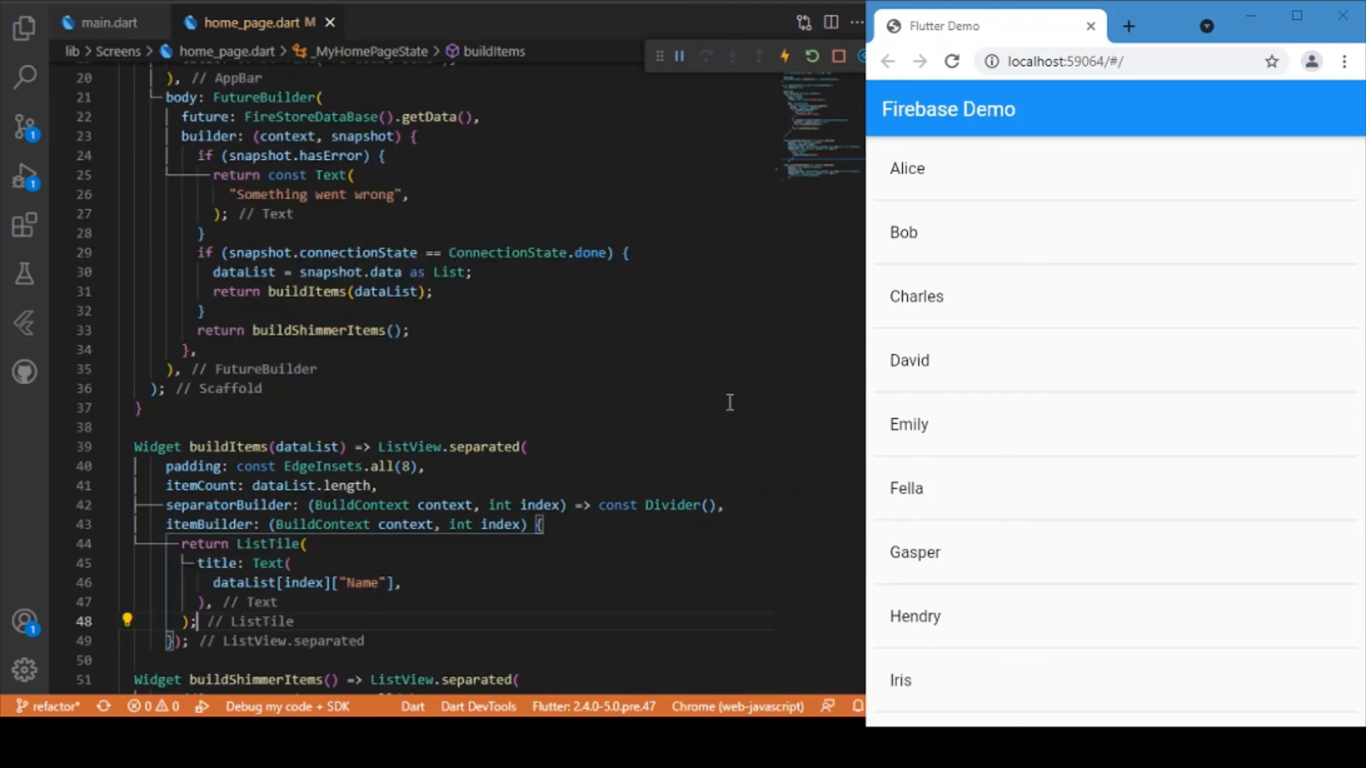